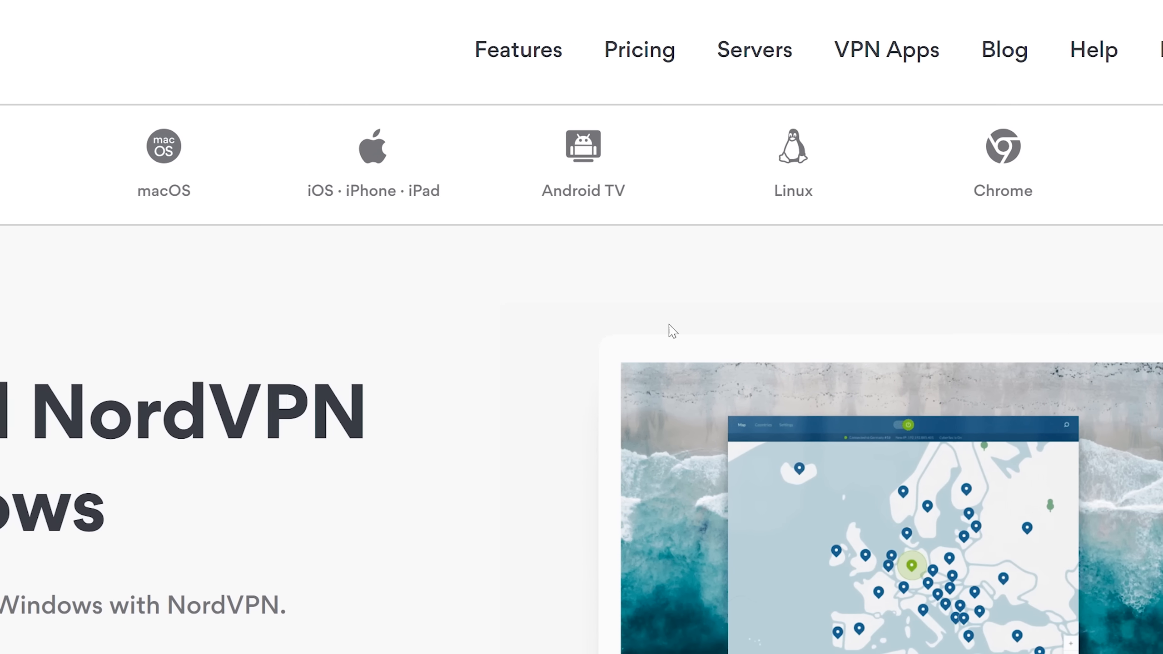
Start the NordVPN Windows app download and view the 3-year plan at $2.99 per month.
scroll(down, 3)
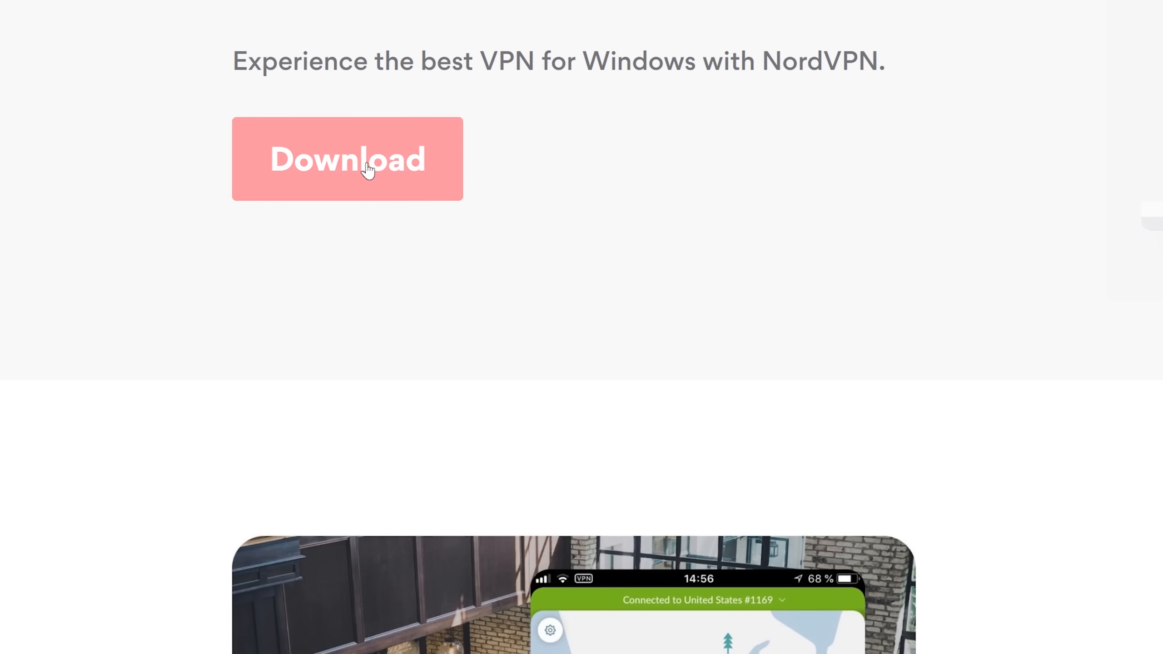
click(347, 158)
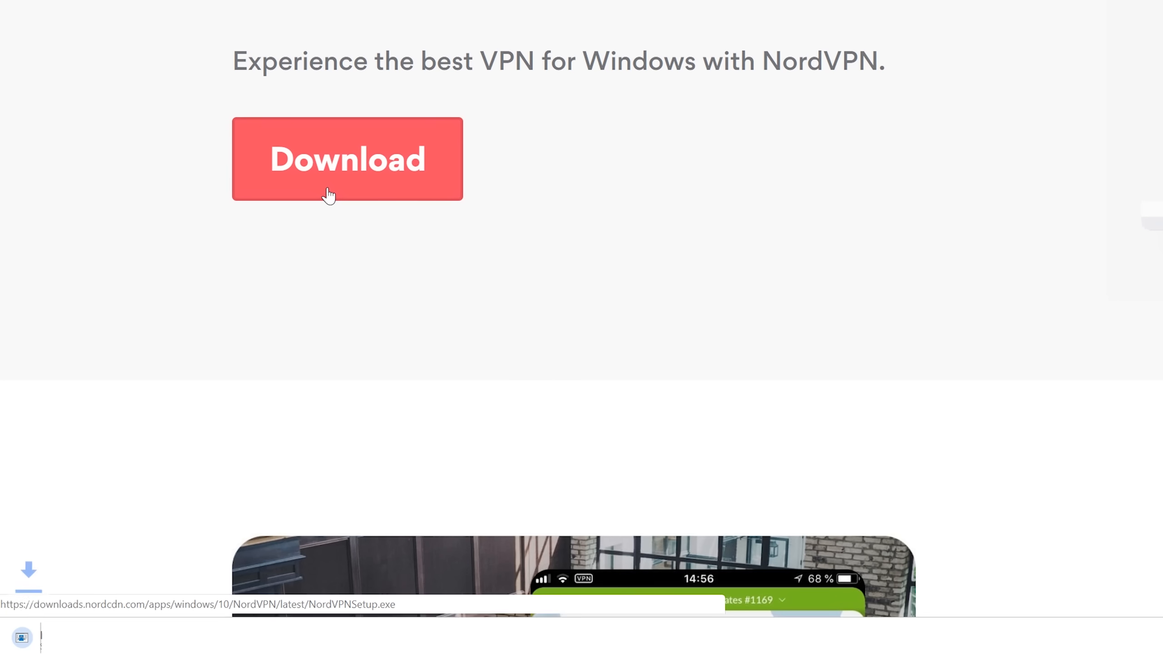
click(346, 158)
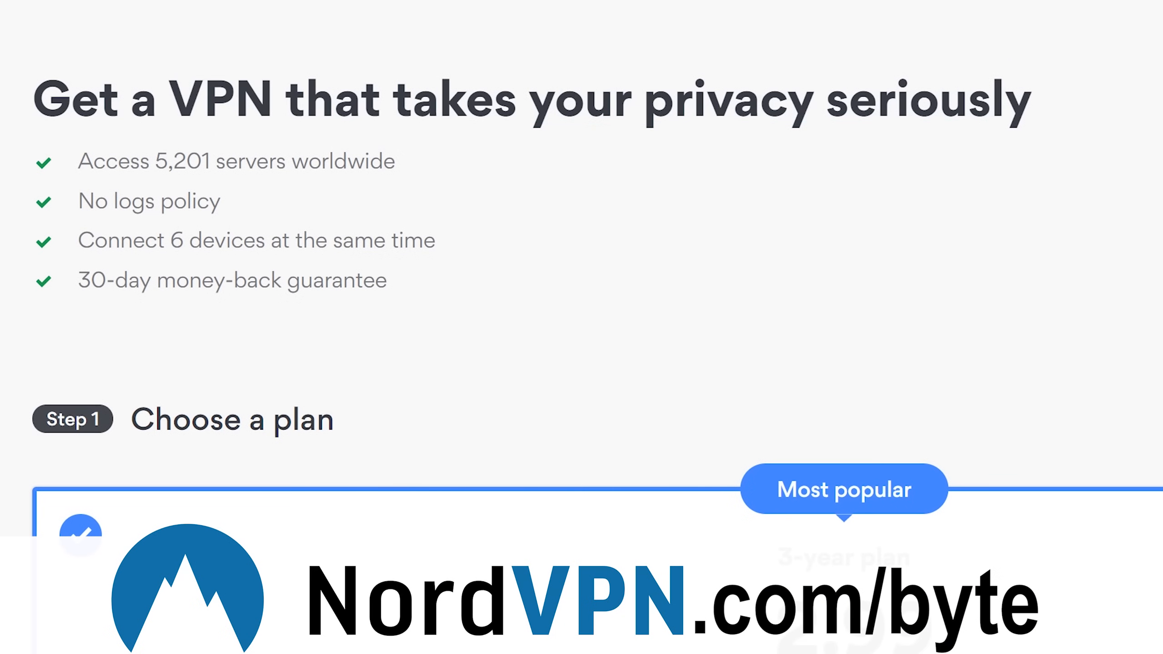
drag(79, 161, 325, 240)
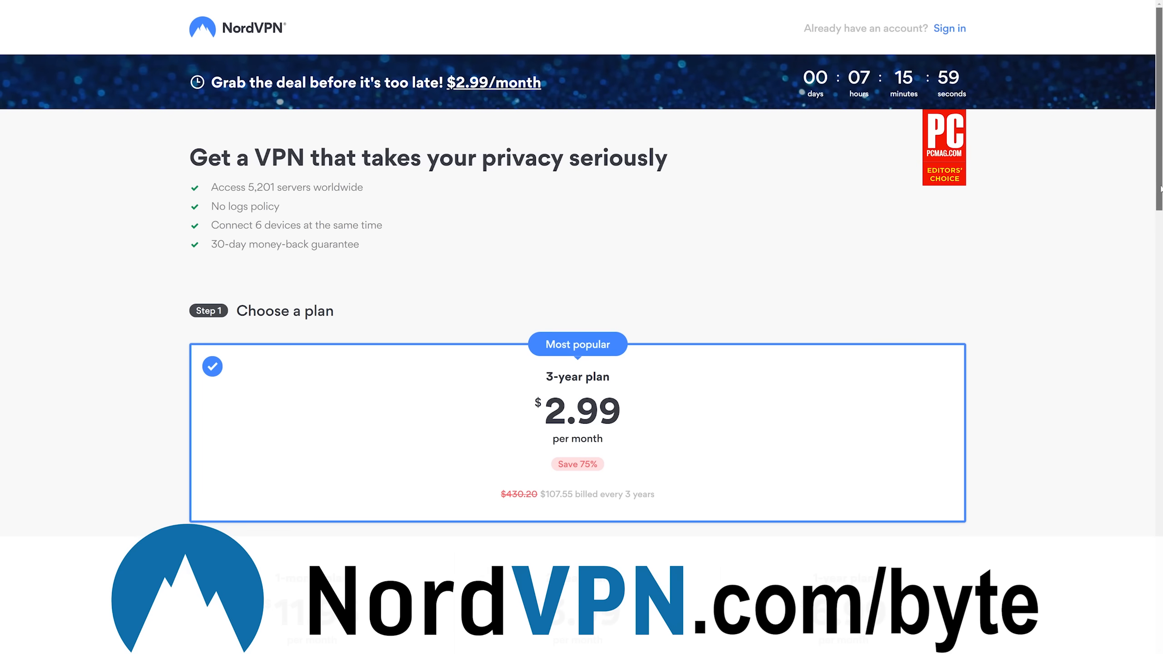
scroll(down, 3)
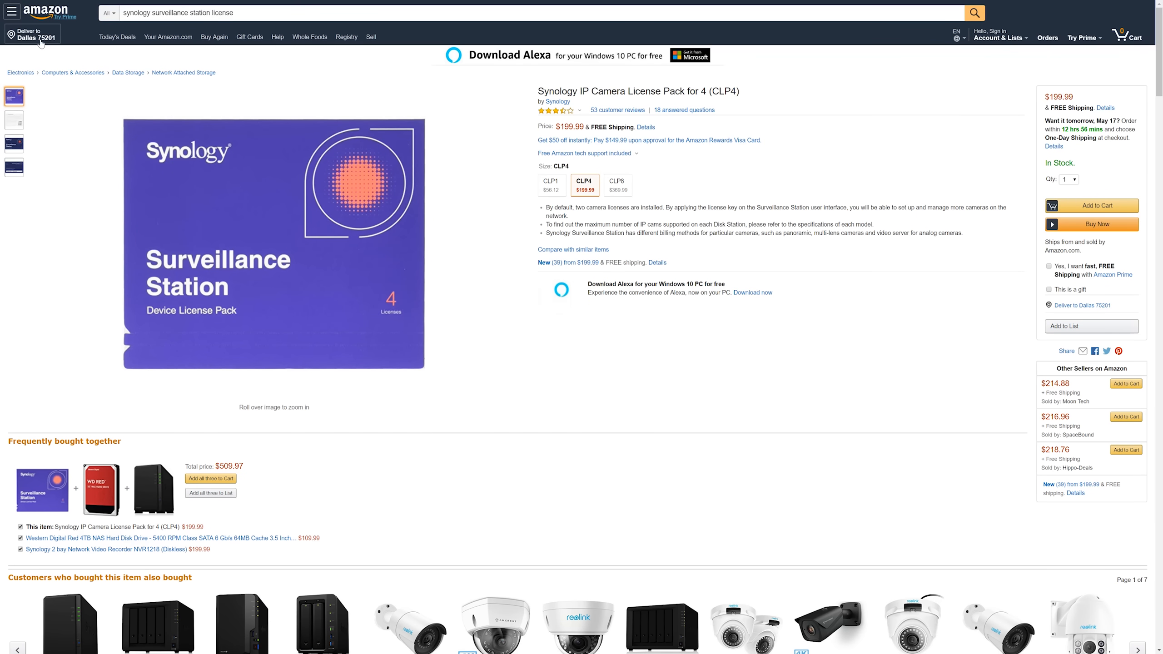
Compare the CLP1 pack at $56.12 with the CLP4 option, ending on the 4-license pack.
click(551, 186)
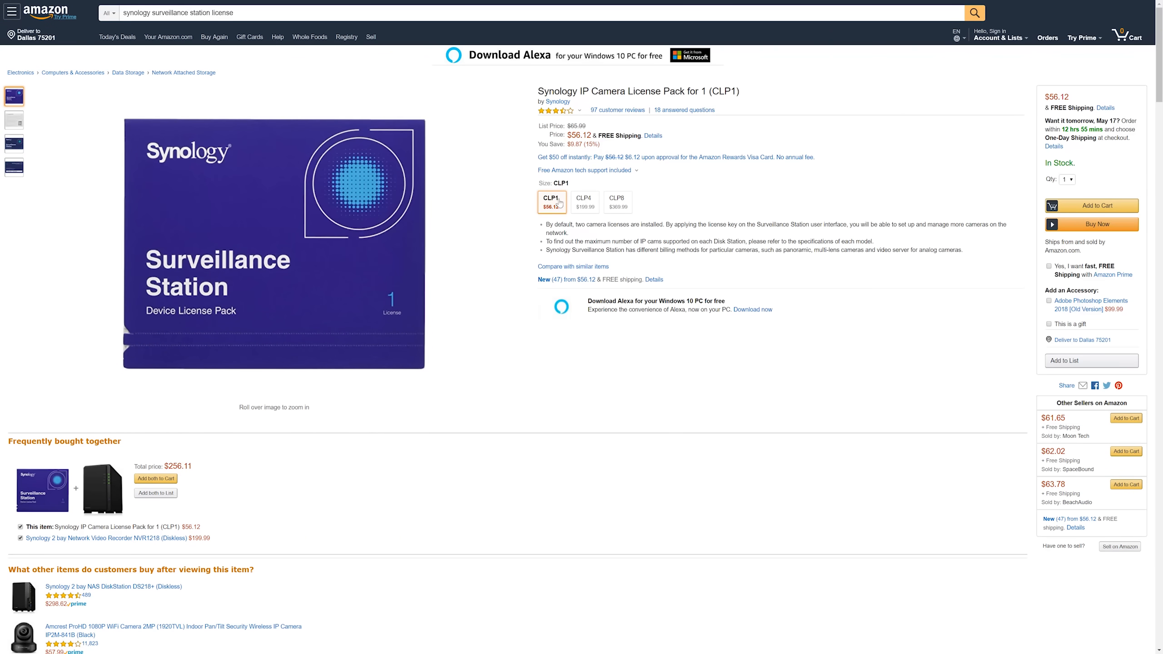
click(583, 201)
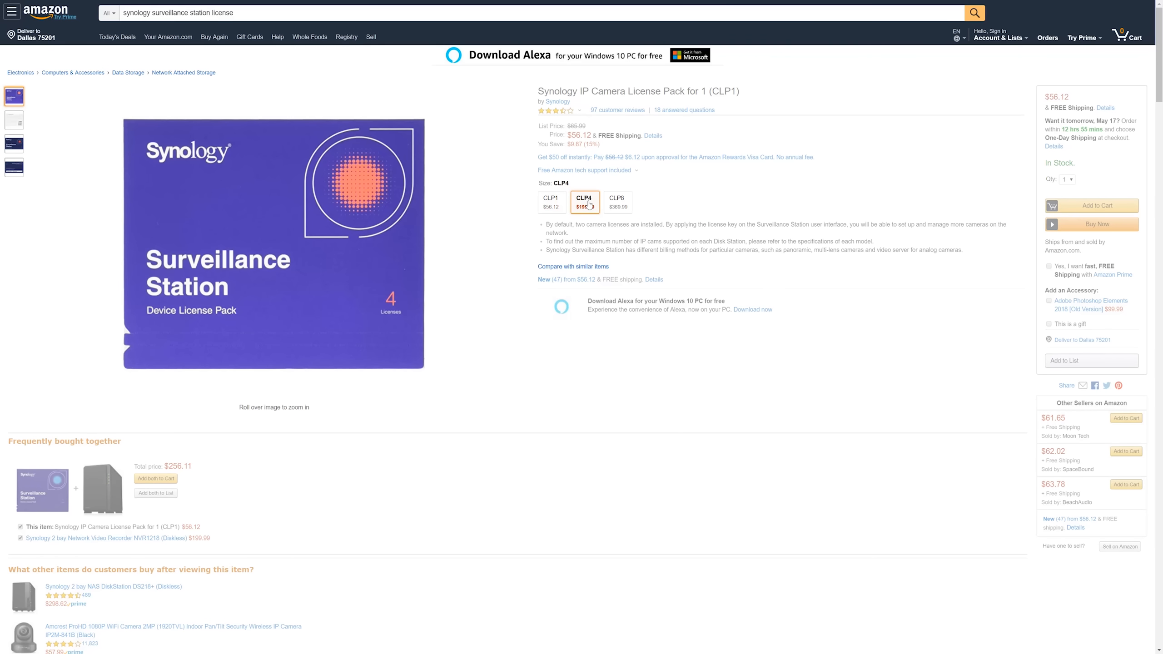
click(583, 200)
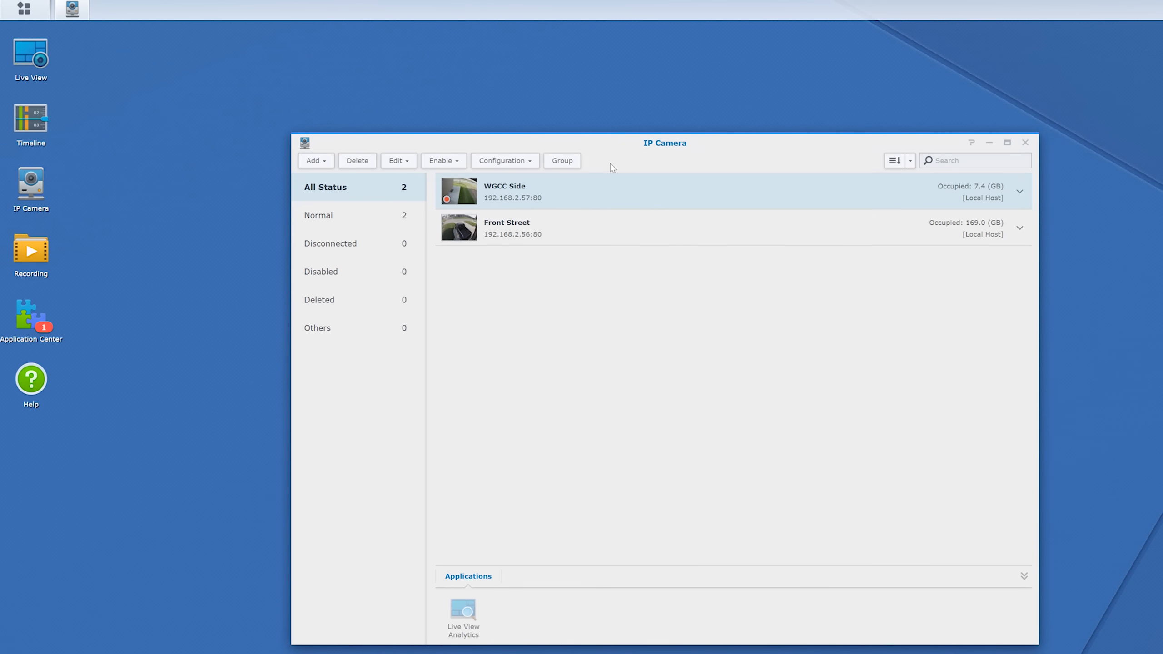
Attempt to add the Street 2 camera via the wizard and dismiss the no-license error.
click(505, 159)
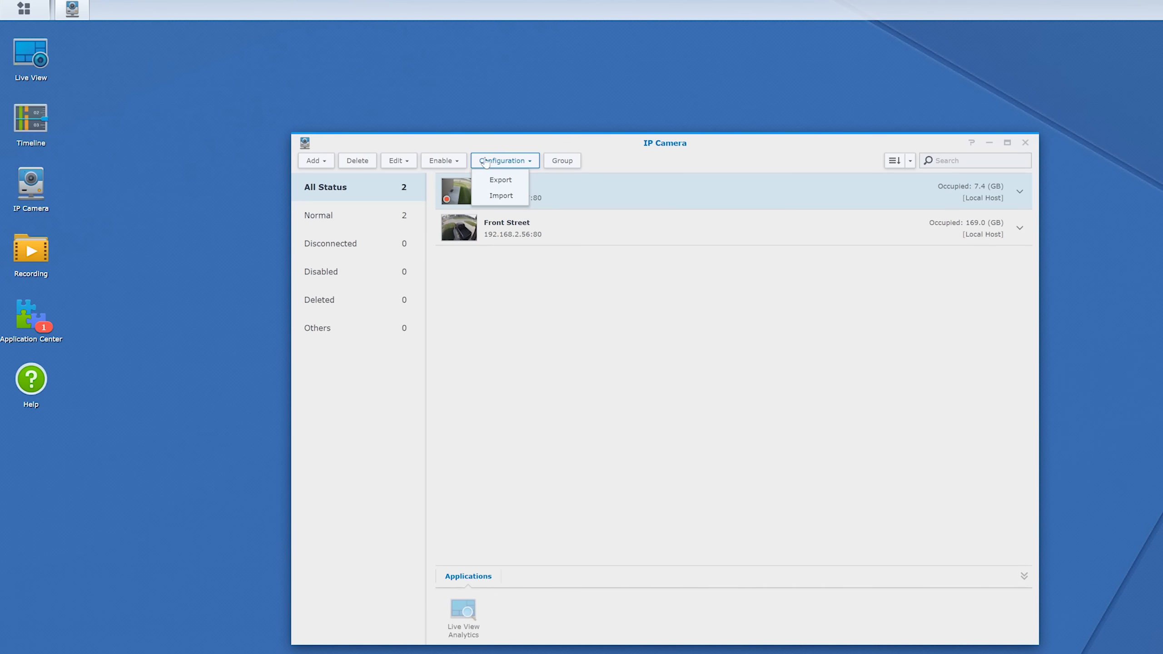
click(398, 160)
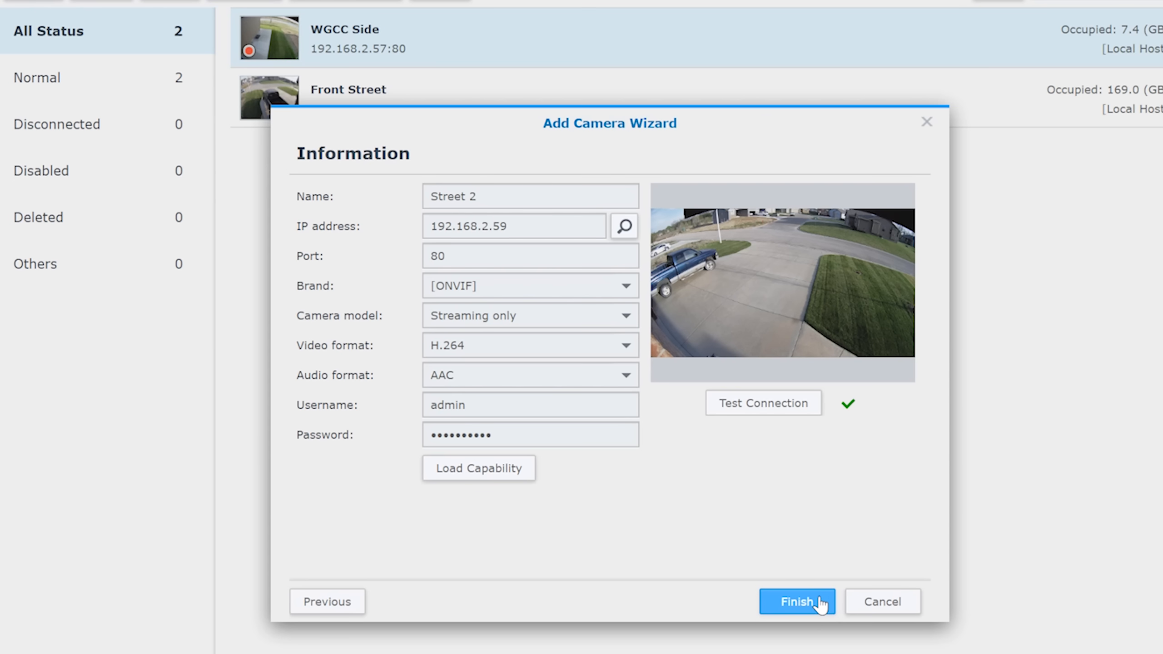
click(797, 601)
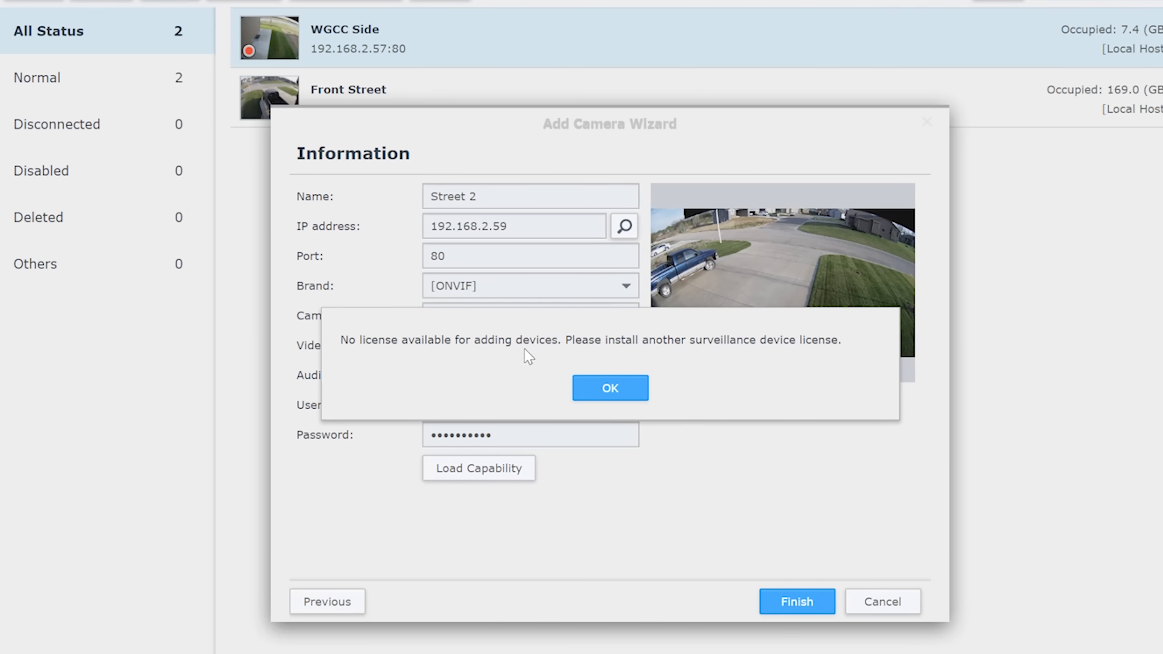
click(608, 388)
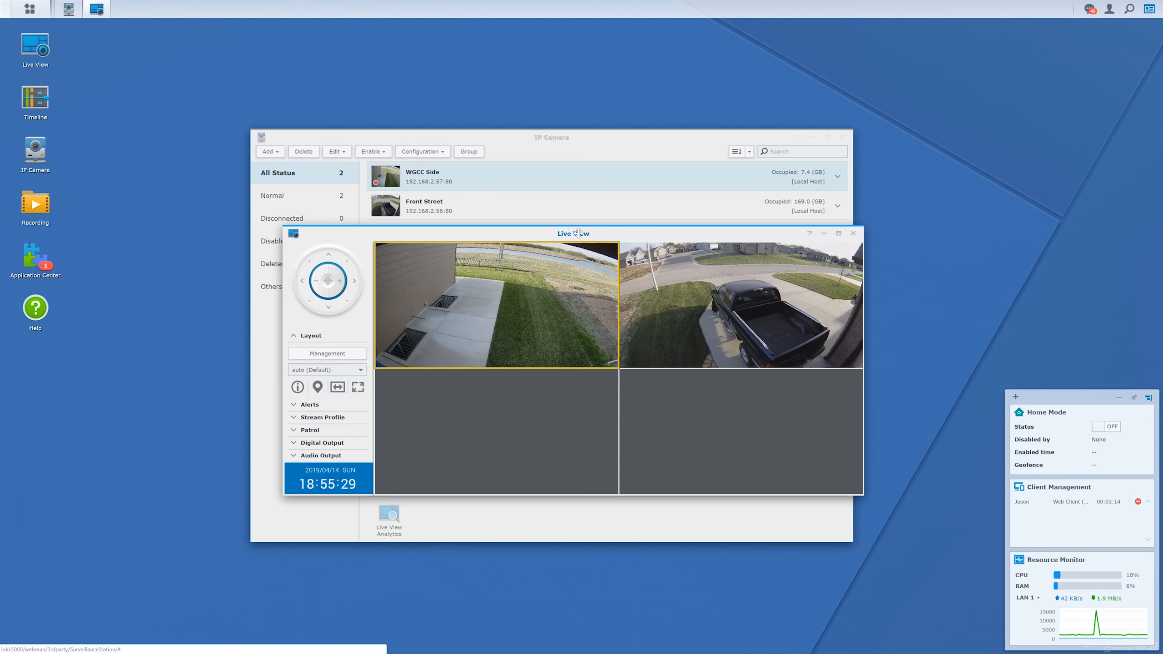
Close Live View and show the Timeline with all six camera feeds in full screen.
click(34, 96)
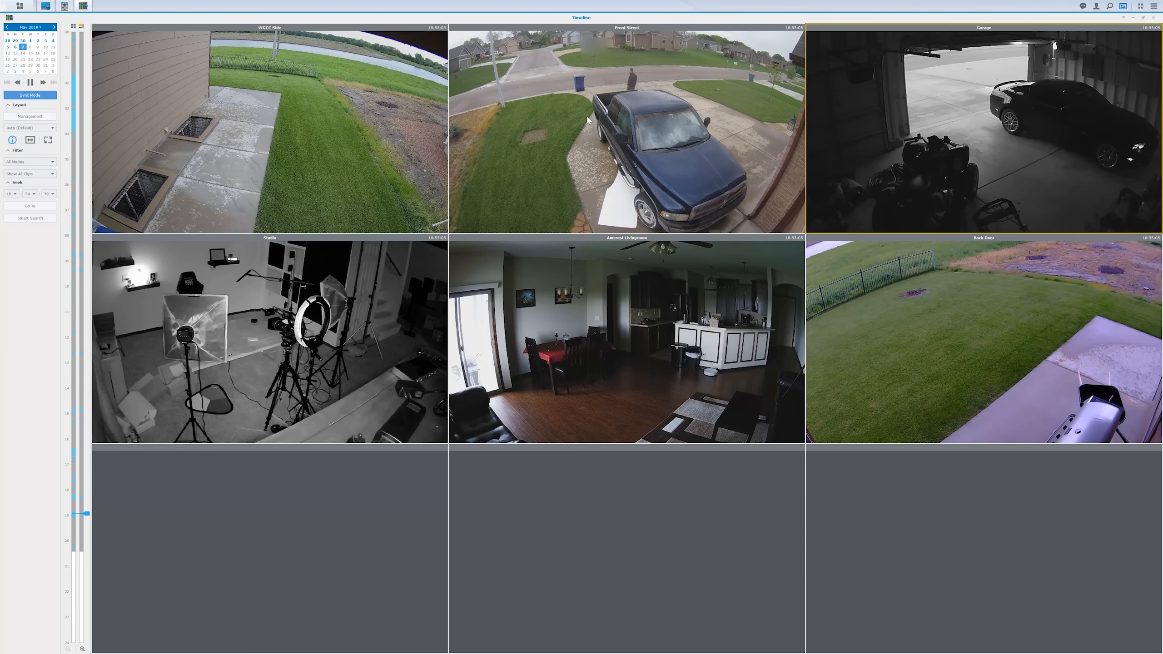
Browse the Timeline before the Garage motion alert arrives as a DS CAM phone notification.
double_click(627, 130)
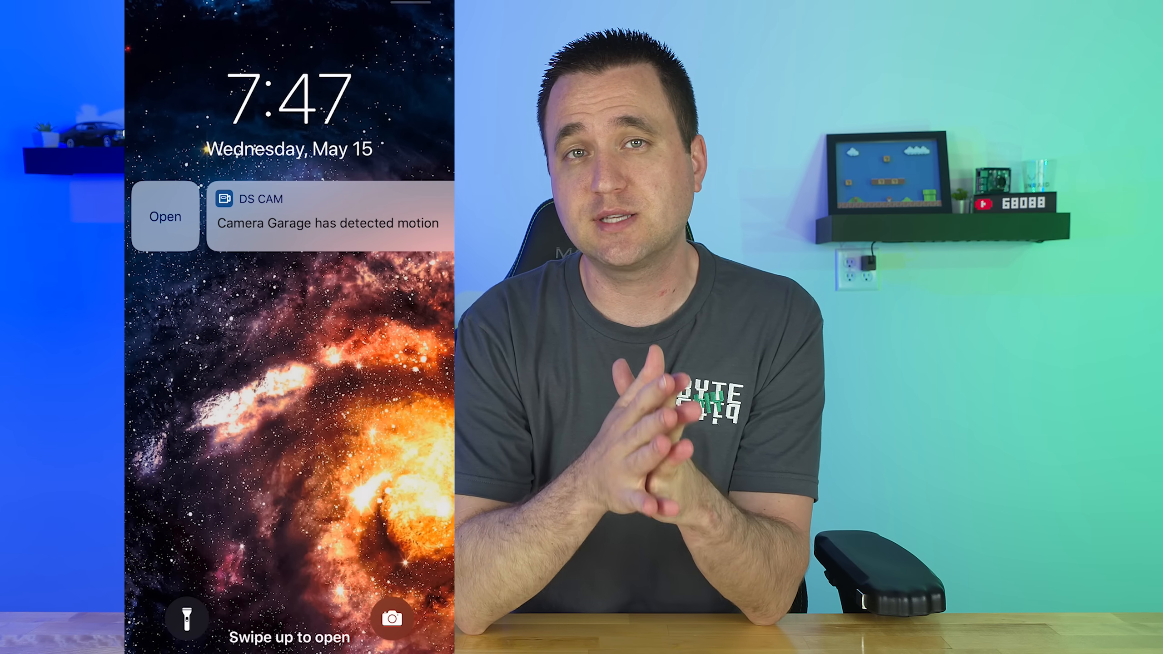
Return to IP Camera and start the Add Camera Wizard for Street 2.
drag(333, 216, 185, 216)
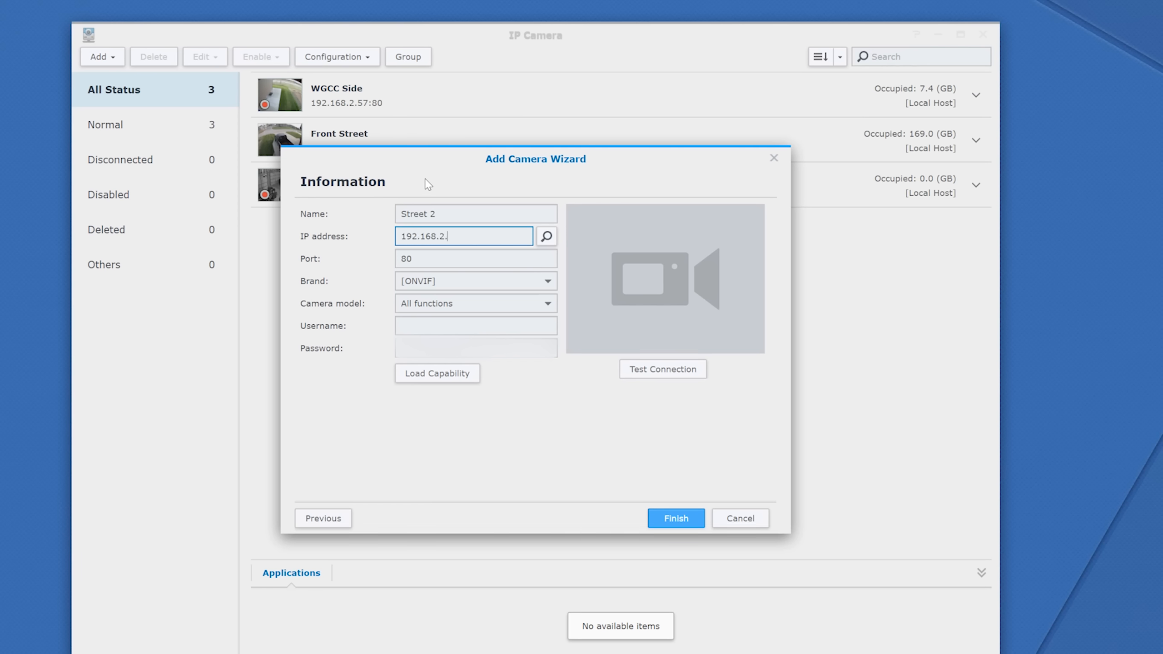
Enter IP 192.168.2.59 and credentials, load capability, test connection and finish adding Street 2.
text(59)
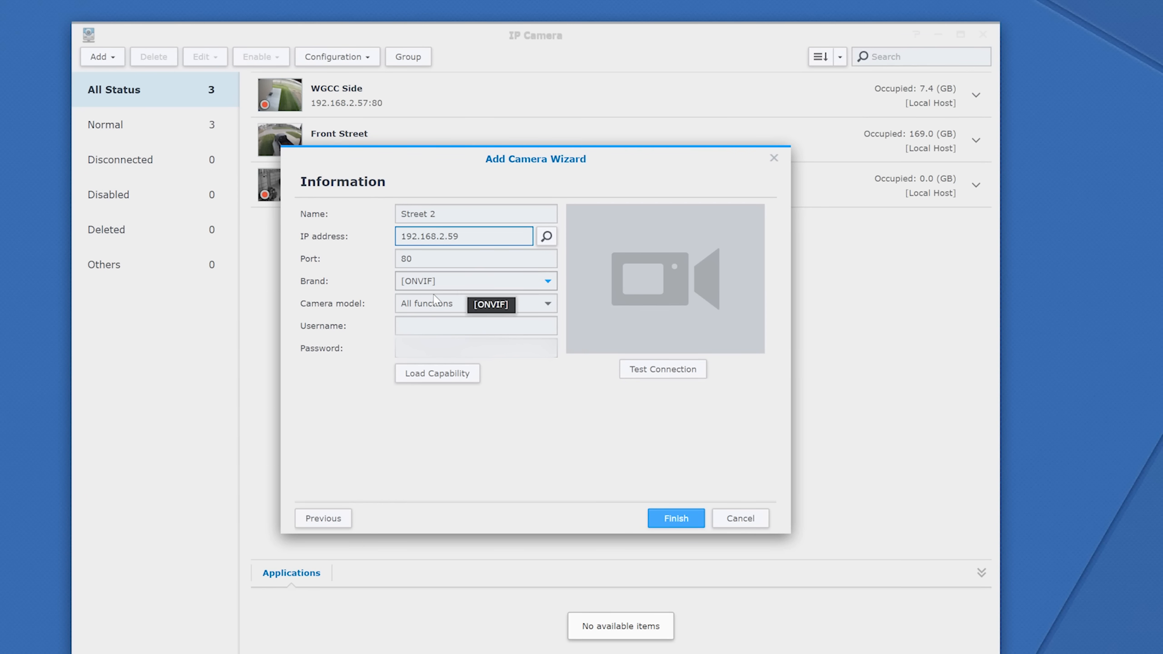
text(admin)
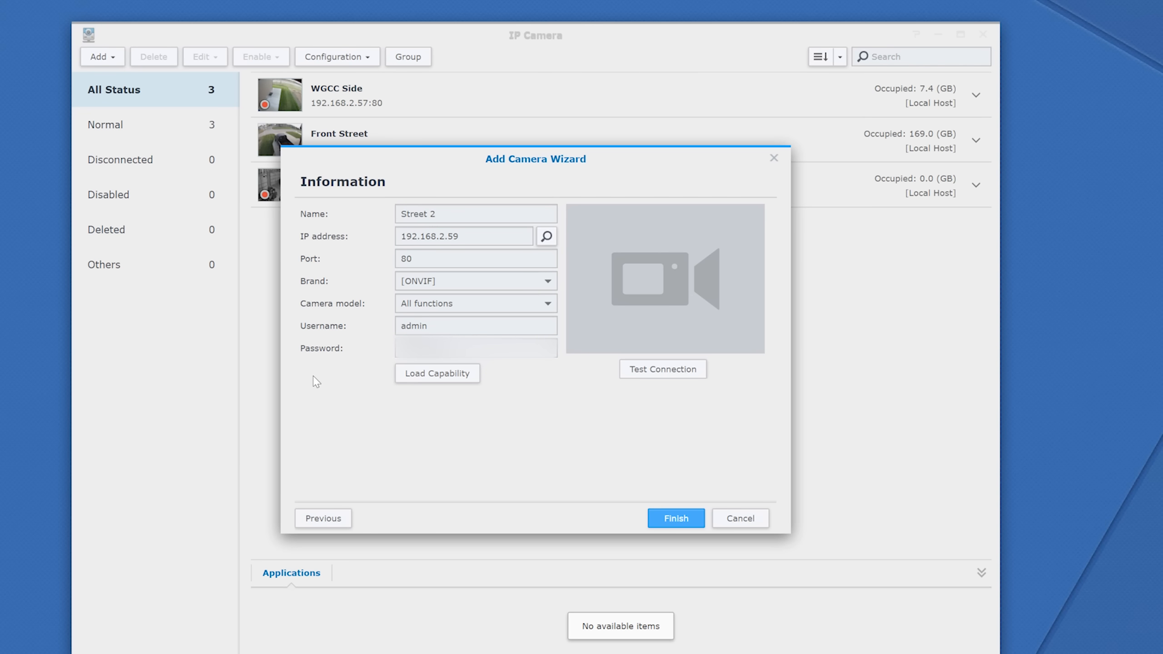
click(662, 368)
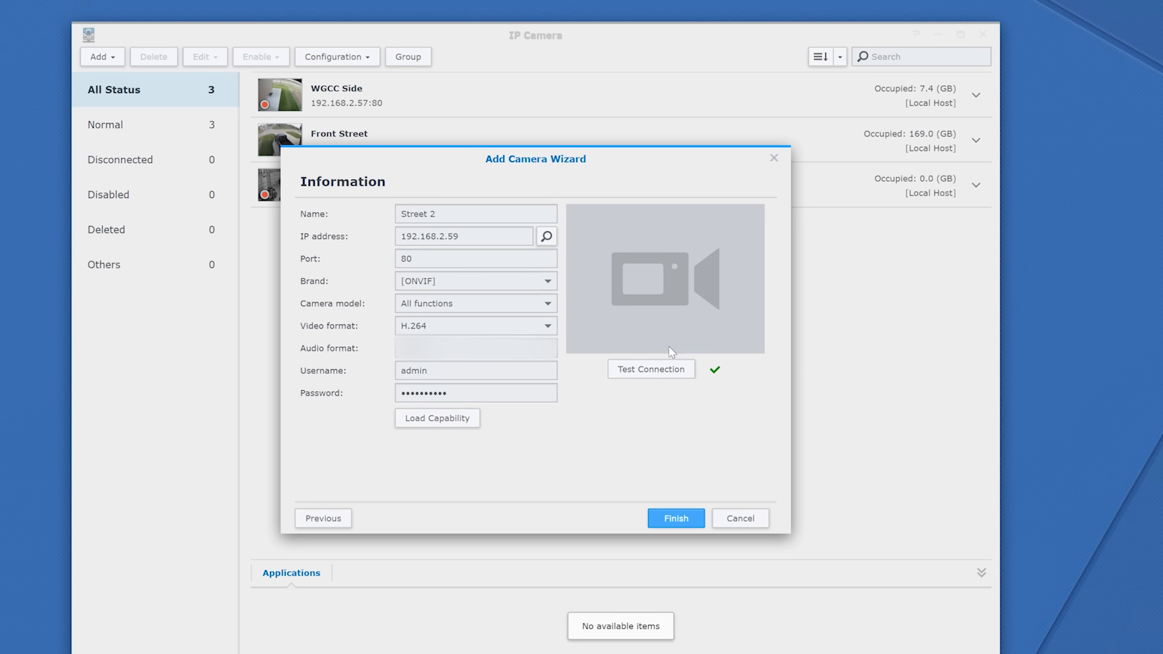
click(651, 369)
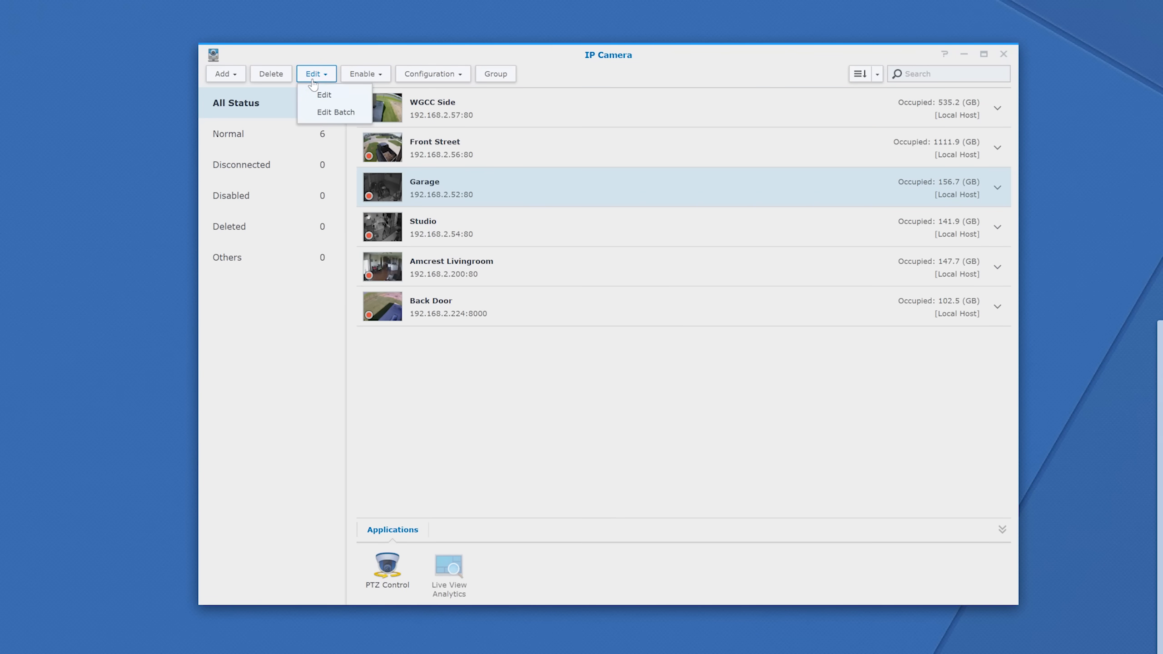
Go into the camera's Event Detection Motion settings and launch the detection area editor.
click(325, 94)
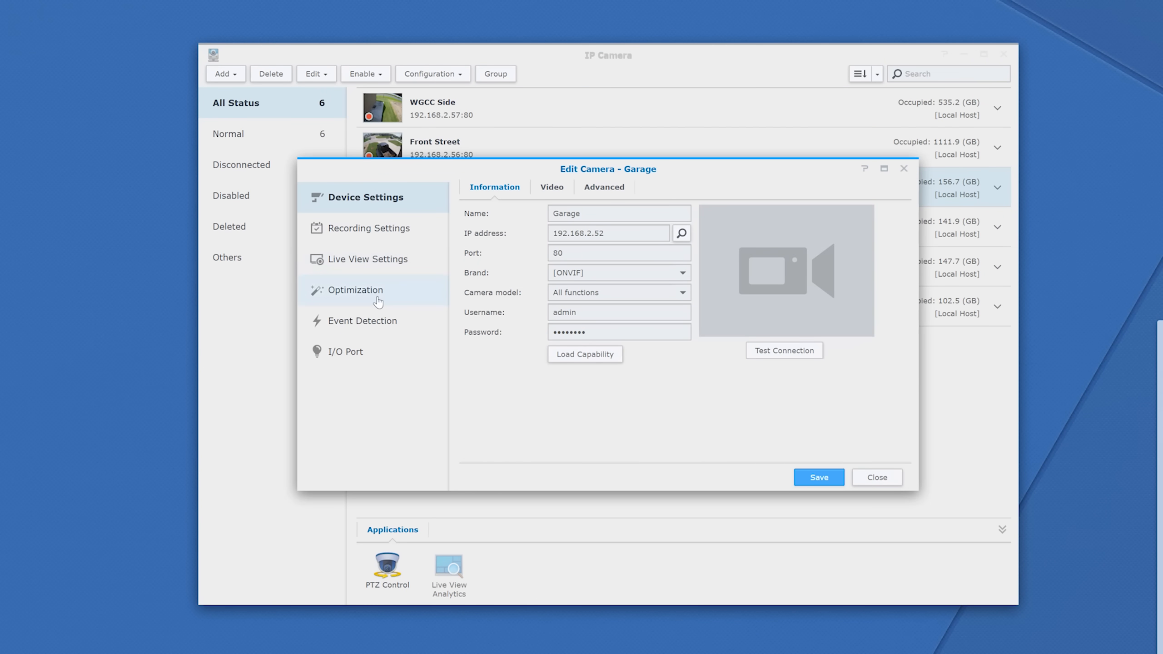
click(367, 320)
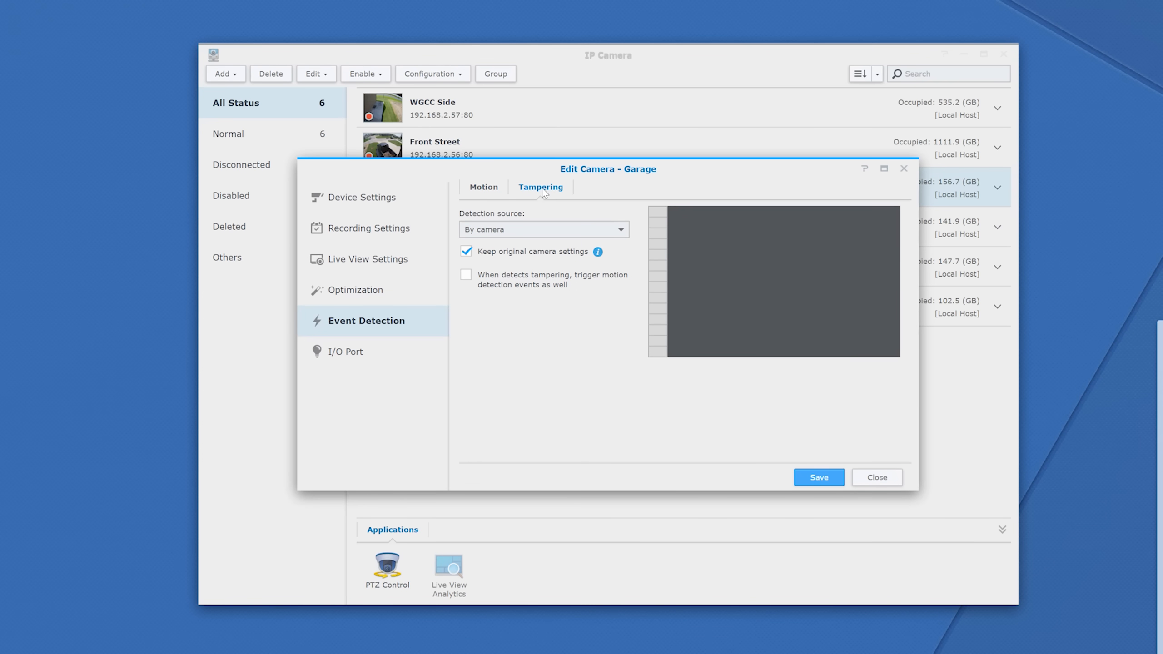
click(483, 187)
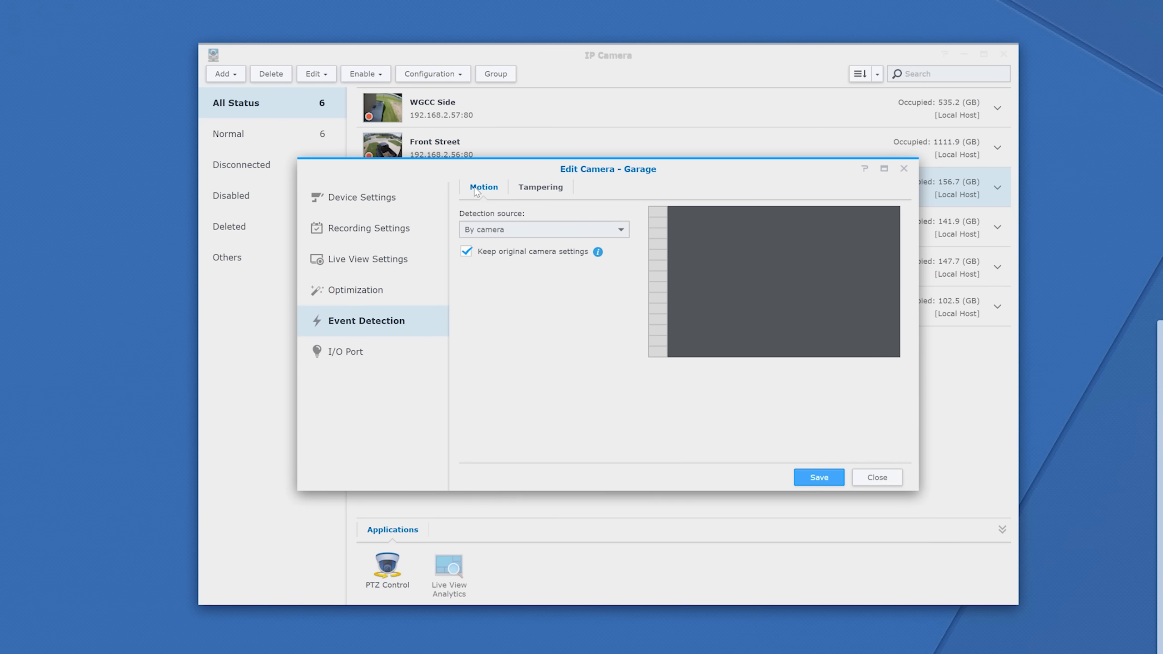
mouse_move(876, 477)
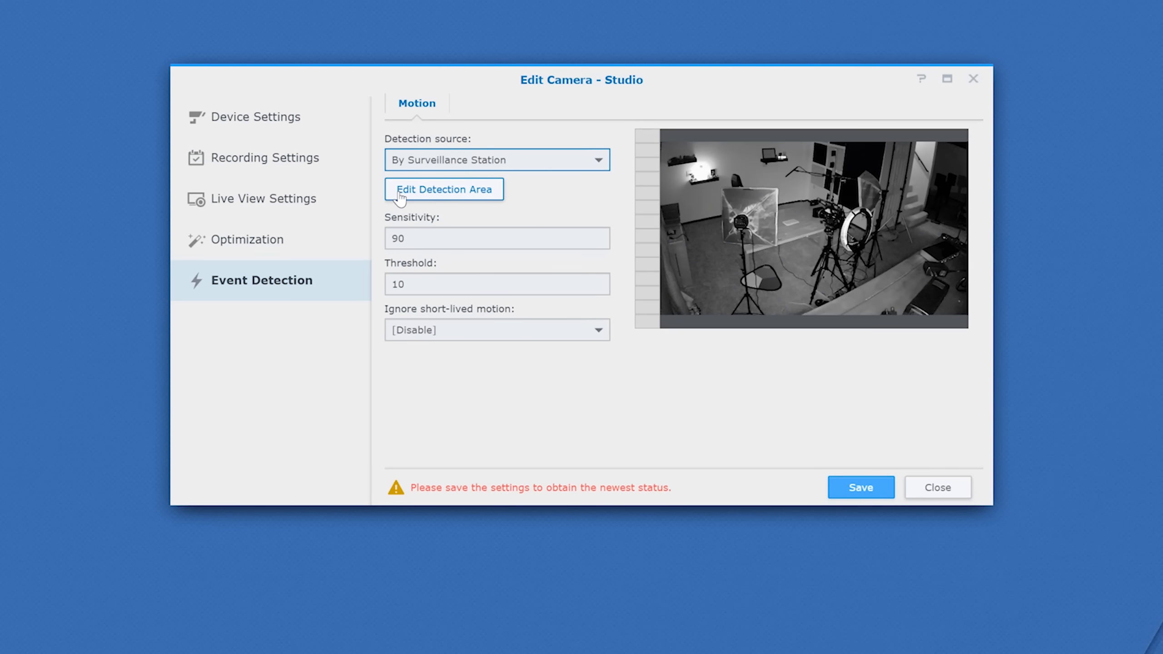
click(443, 189)
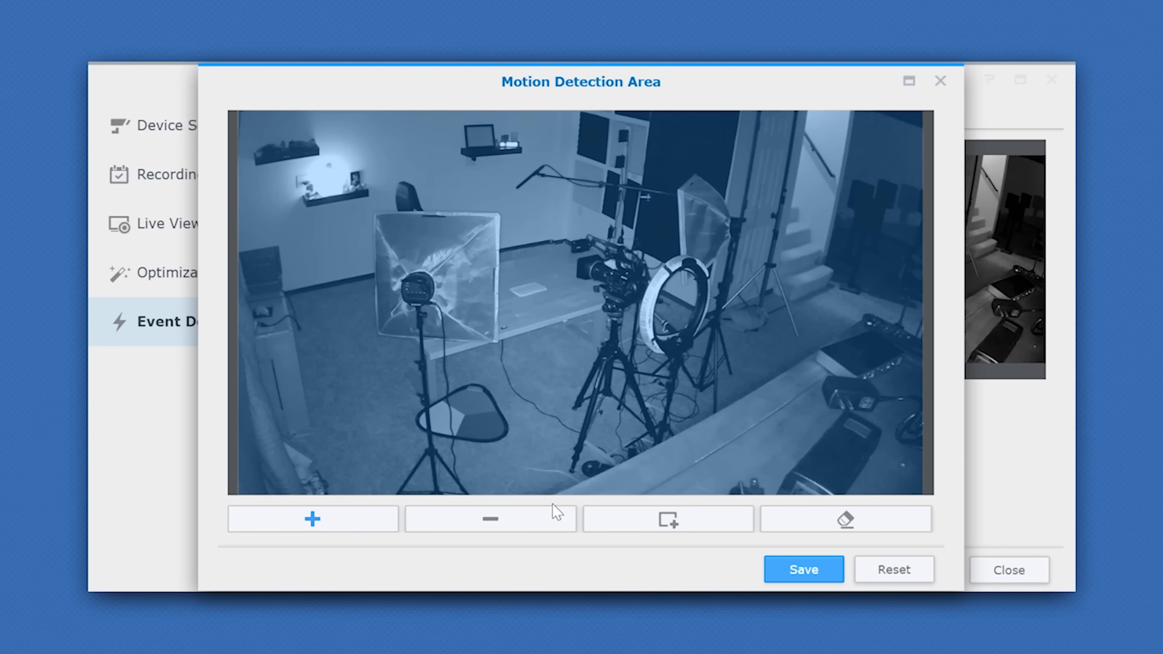
Subtract the stairway doorway and back wall from the Studio detection area and save it.
click(489, 518)
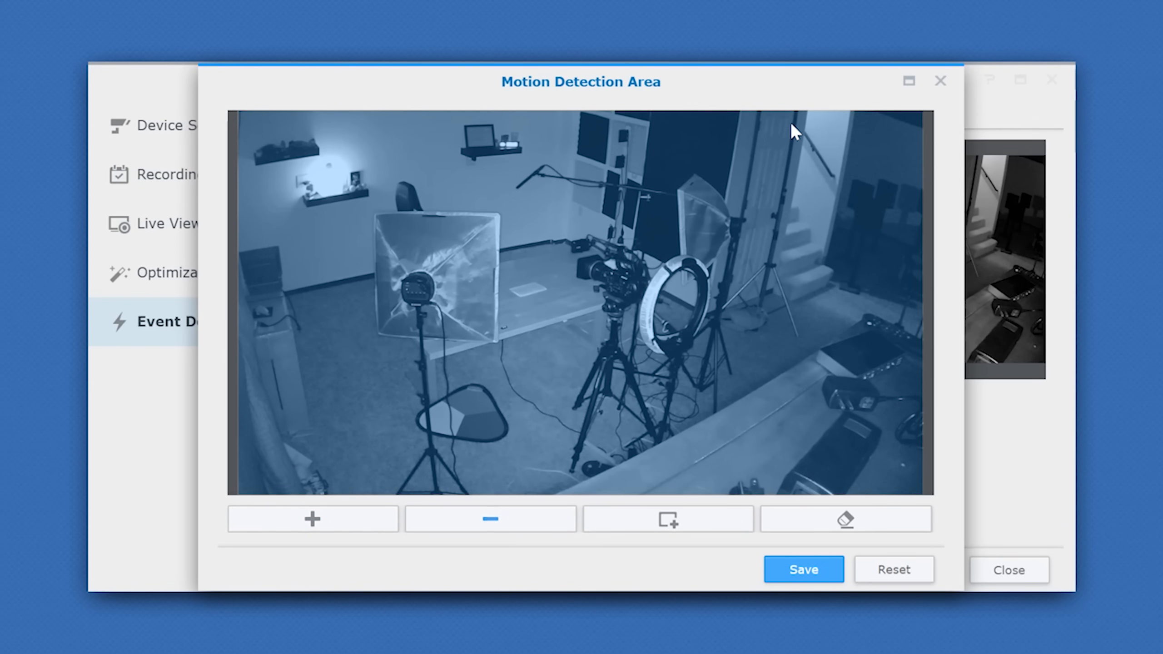
drag(793, 132, 880, 312)
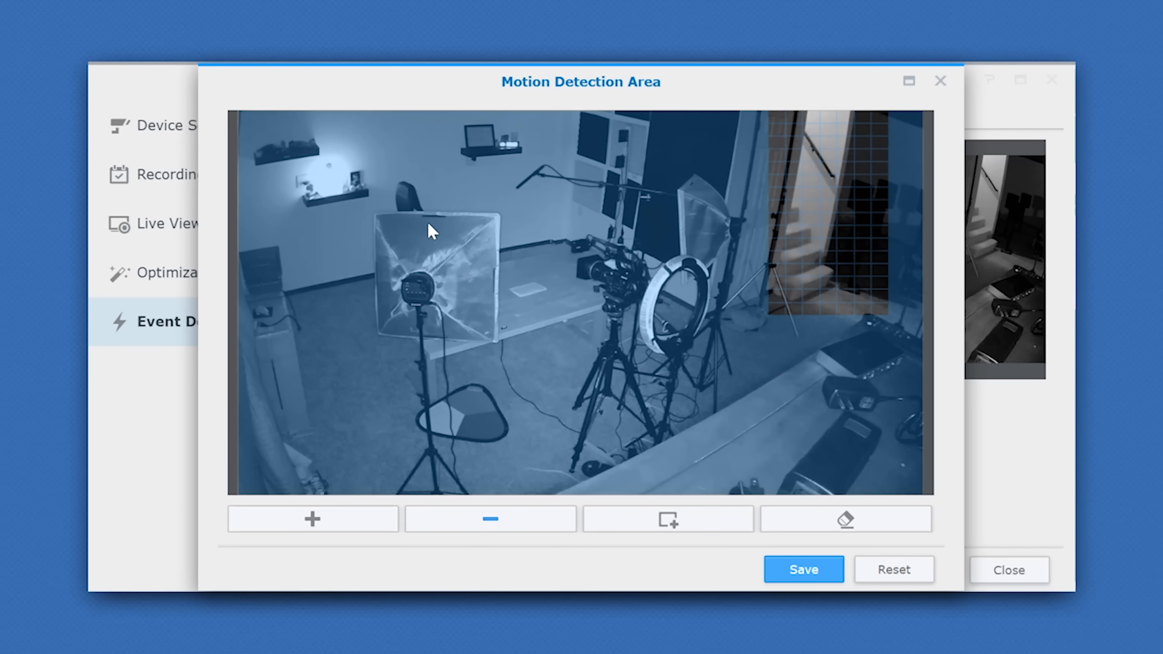
drag(433, 231, 593, 290)
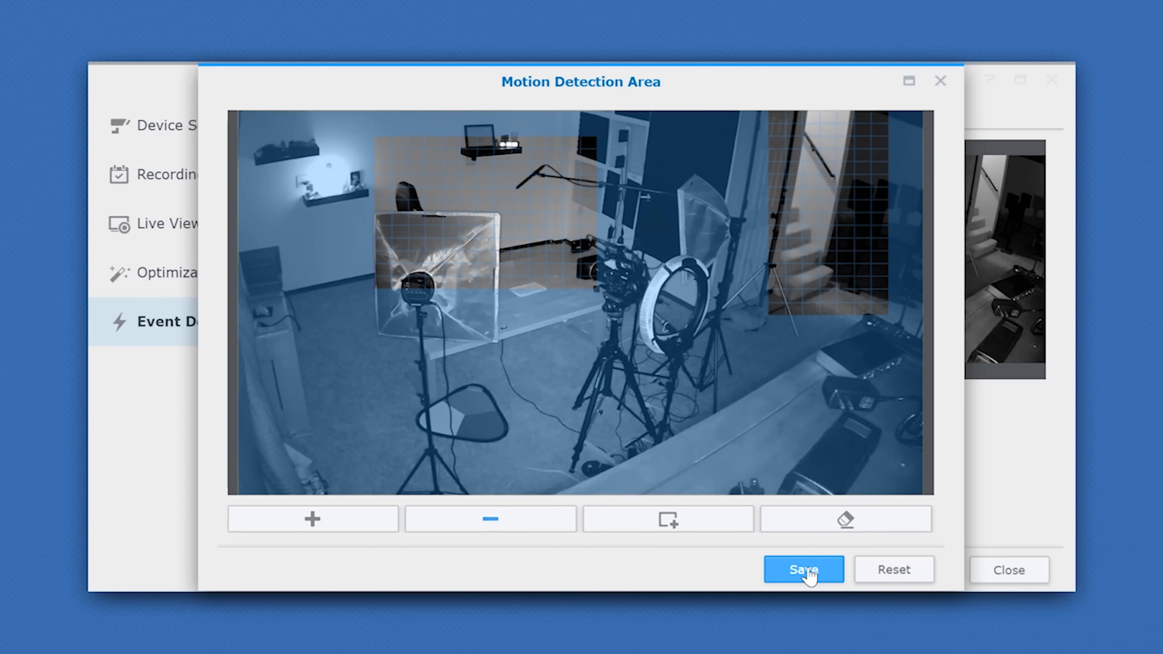
click(802, 569)
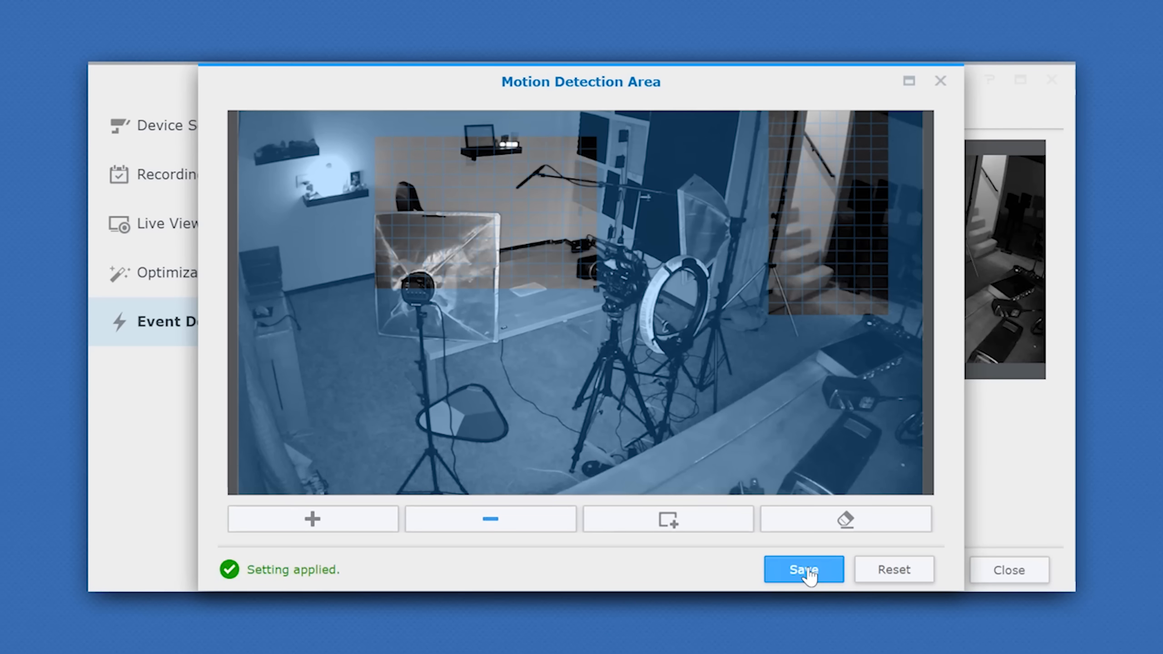
click(802, 570)
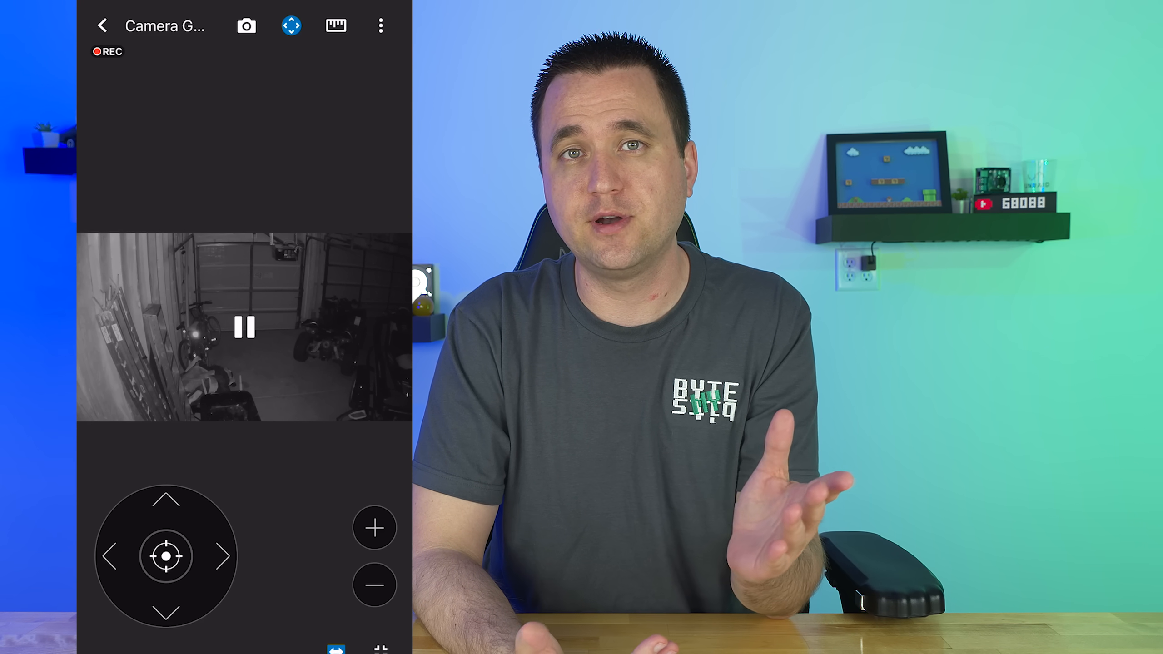
Leave the Garage live view, go to Notifications and reveal the DS cam side navigation menu.
click(244, 409)
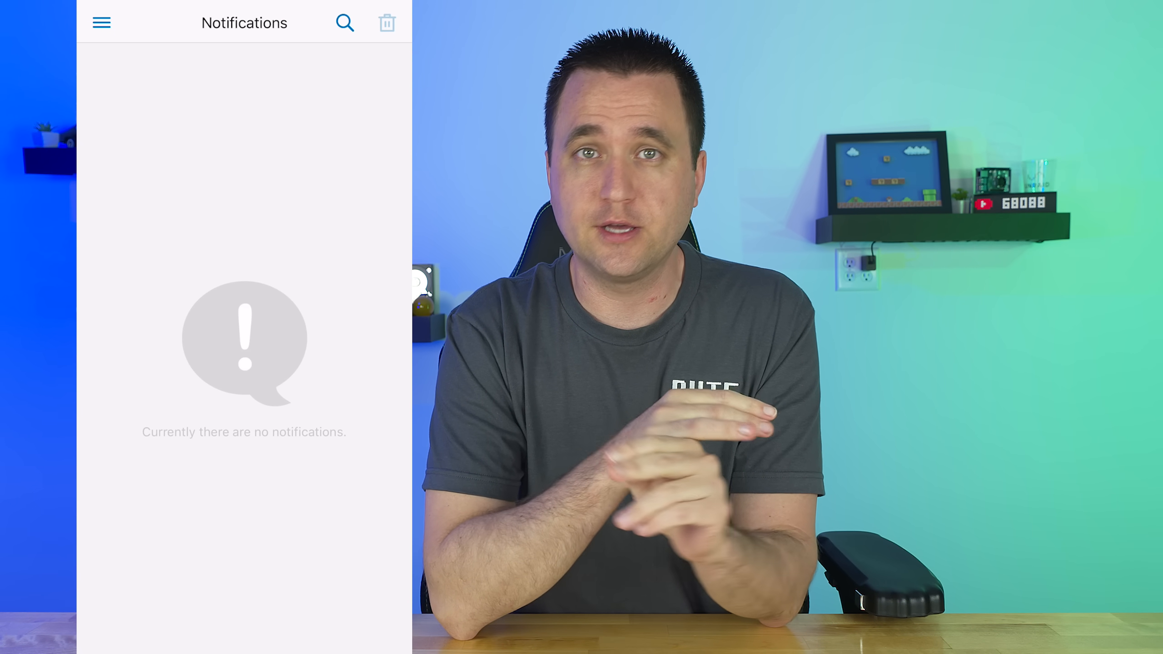
click(101, 22)
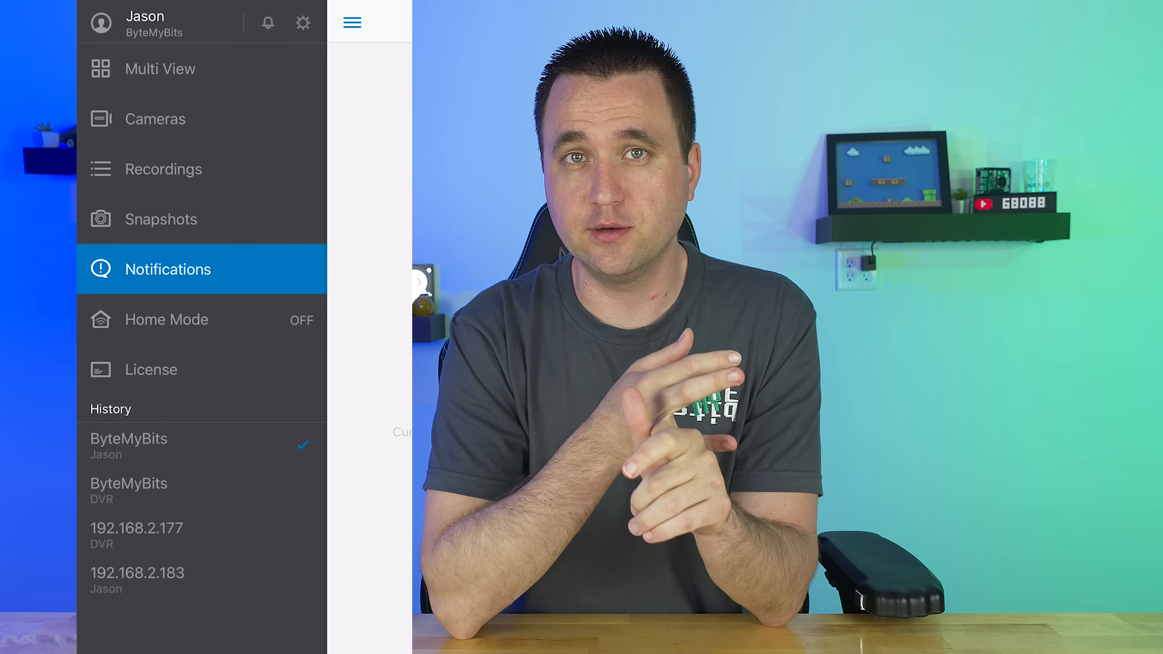
click(161, 68)
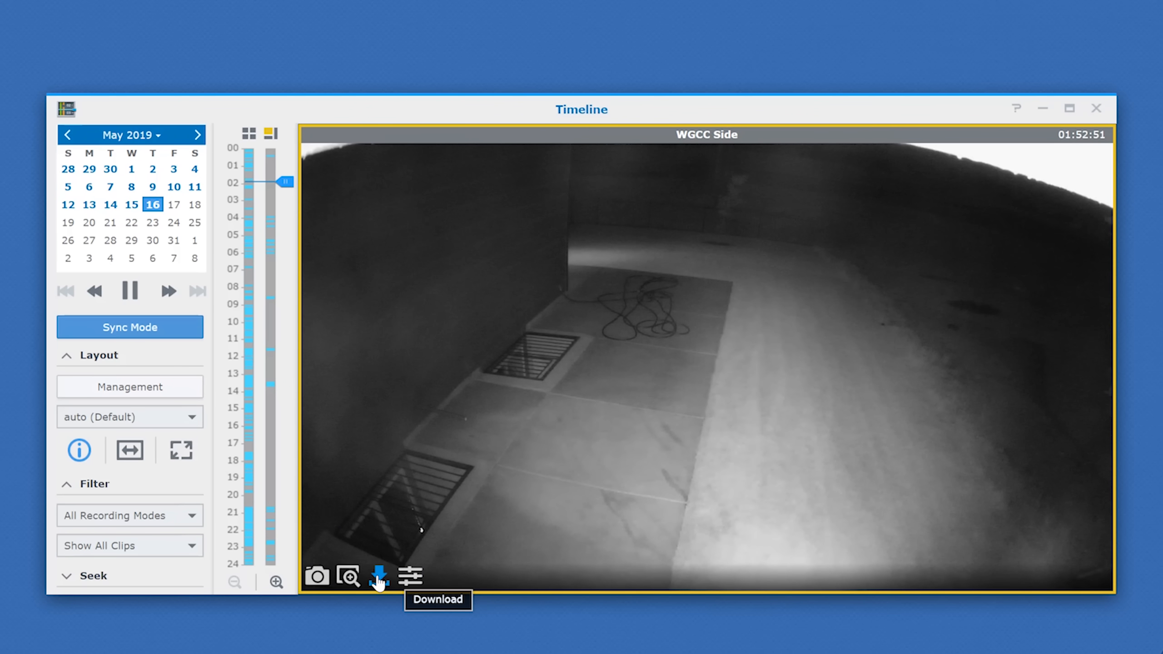
Download only a video clip (01:46:13–02:16:13) of the WGCC Side recording.
click(378, 576)
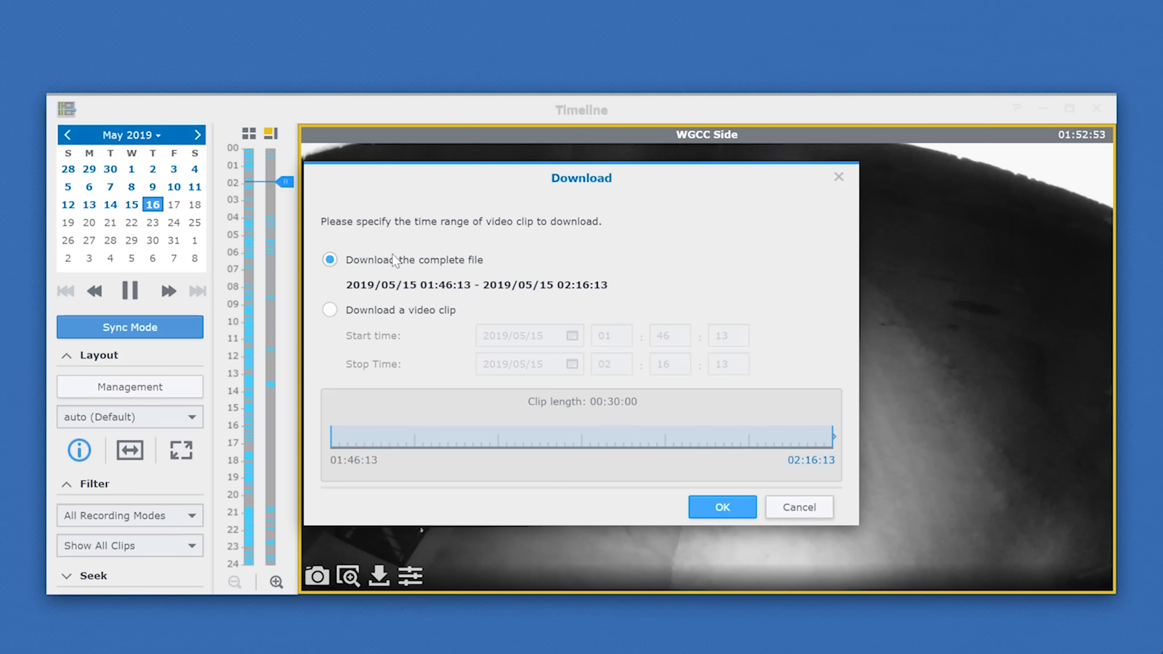
click(329, 310)
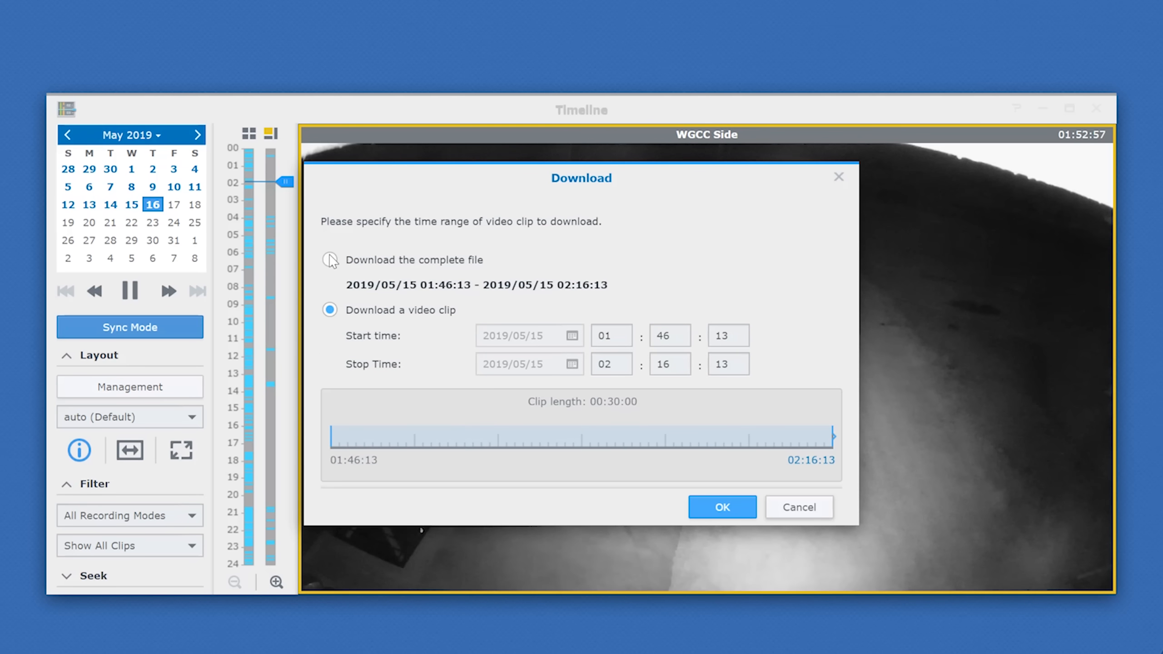
click(329, 260)
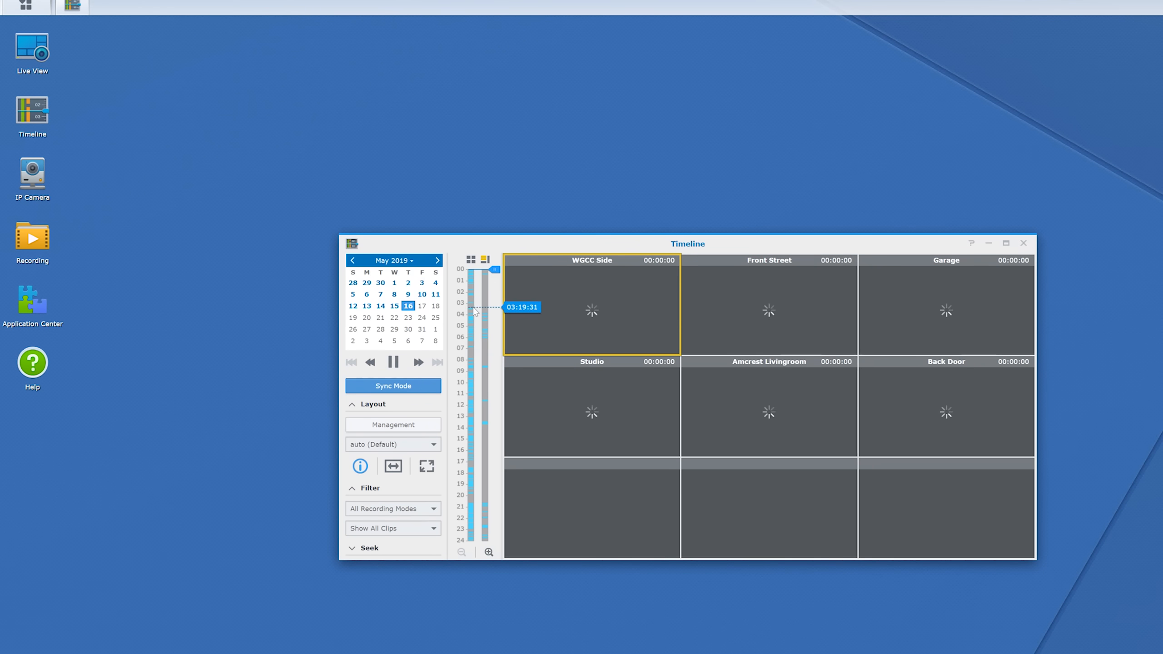
Scrub the 24-hour bar to about 00:52 so all six cameras play, then close the Timeline.
click(471, 281)
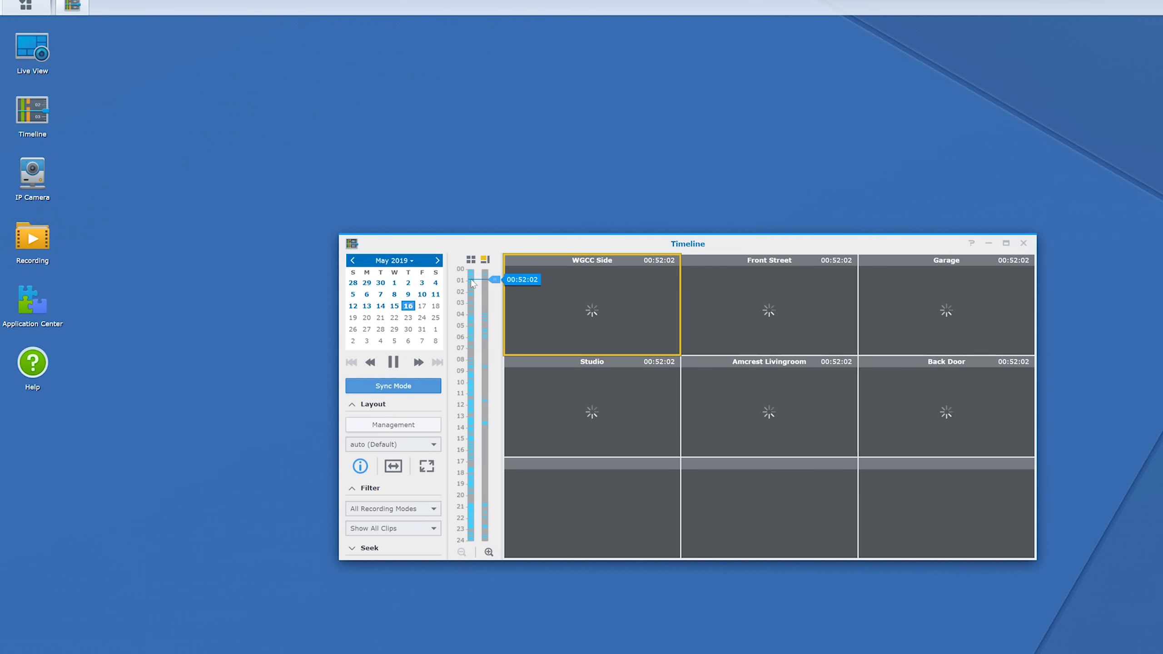
mouse_move(644, 303)
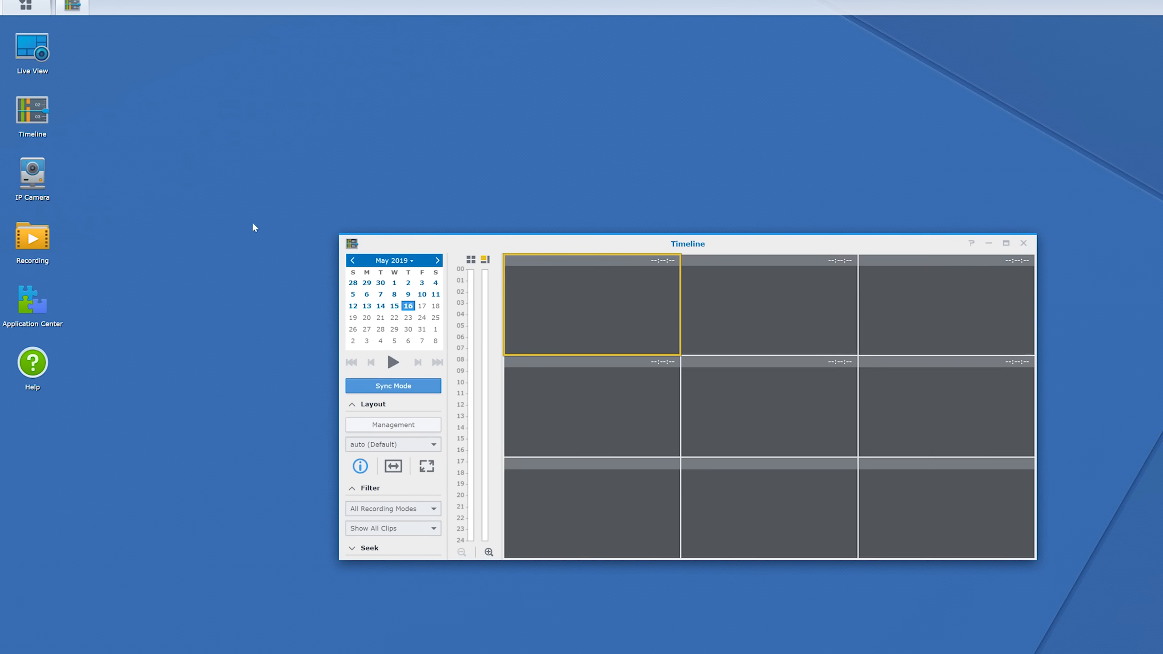
click(393, 362)
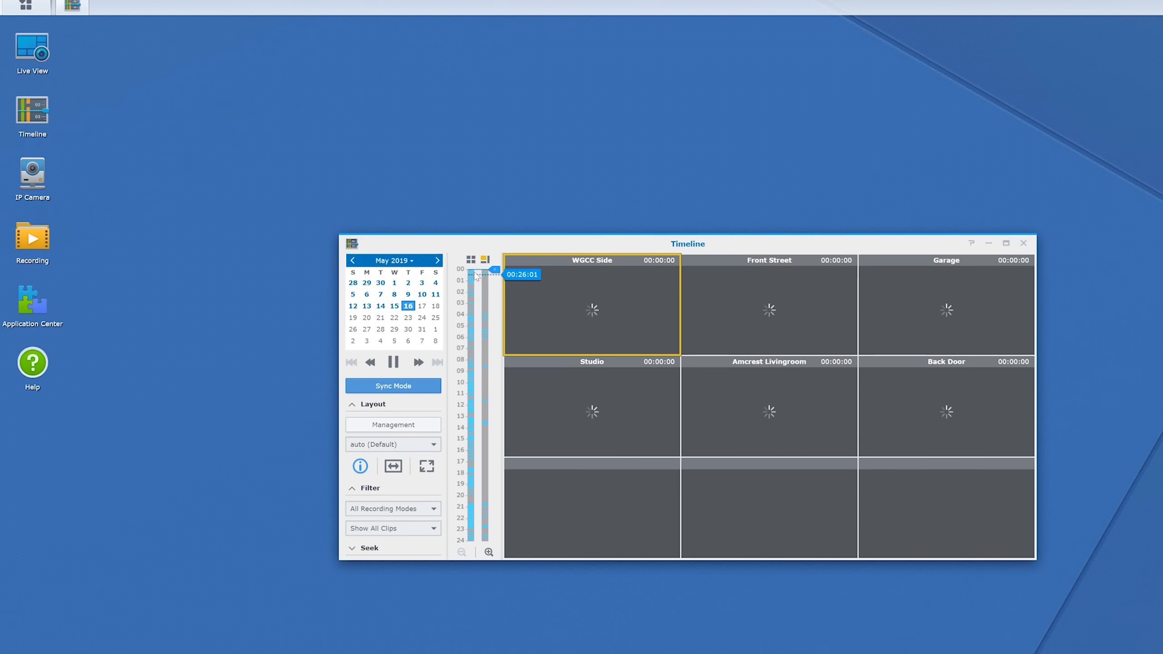
drag(475, 280, 494, 280)
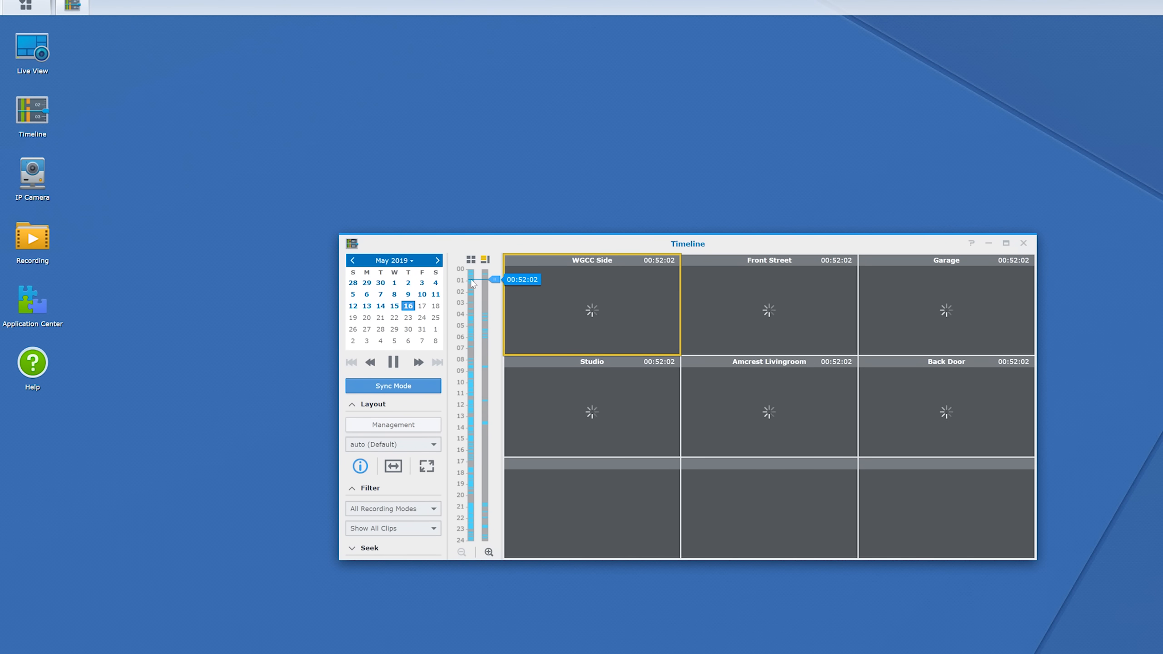
drag(474, 280, 496, 302)
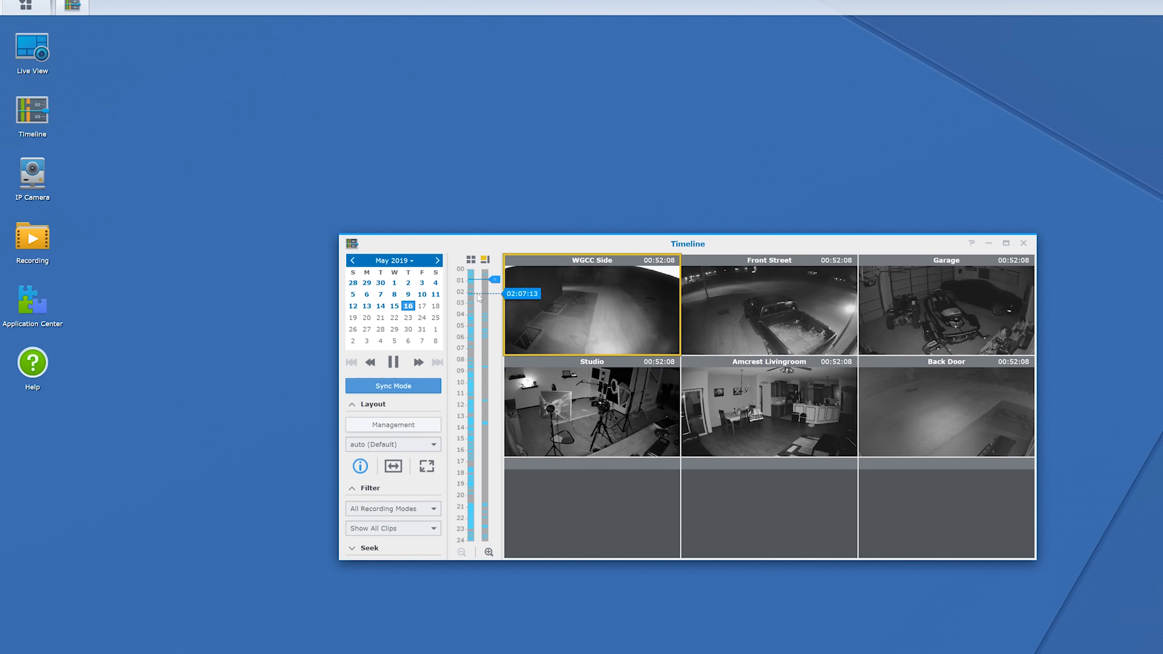
click(1023, 243)
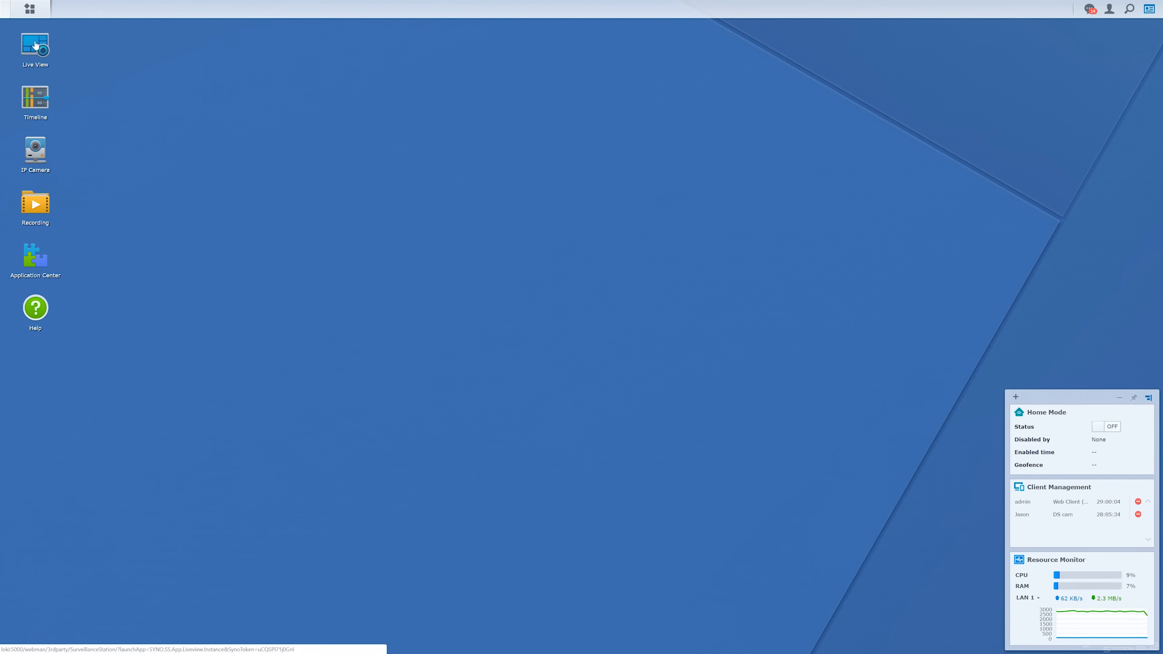
Show Live View with the saved 6cams layout of all six camera feeds.
double_click(34, 46)
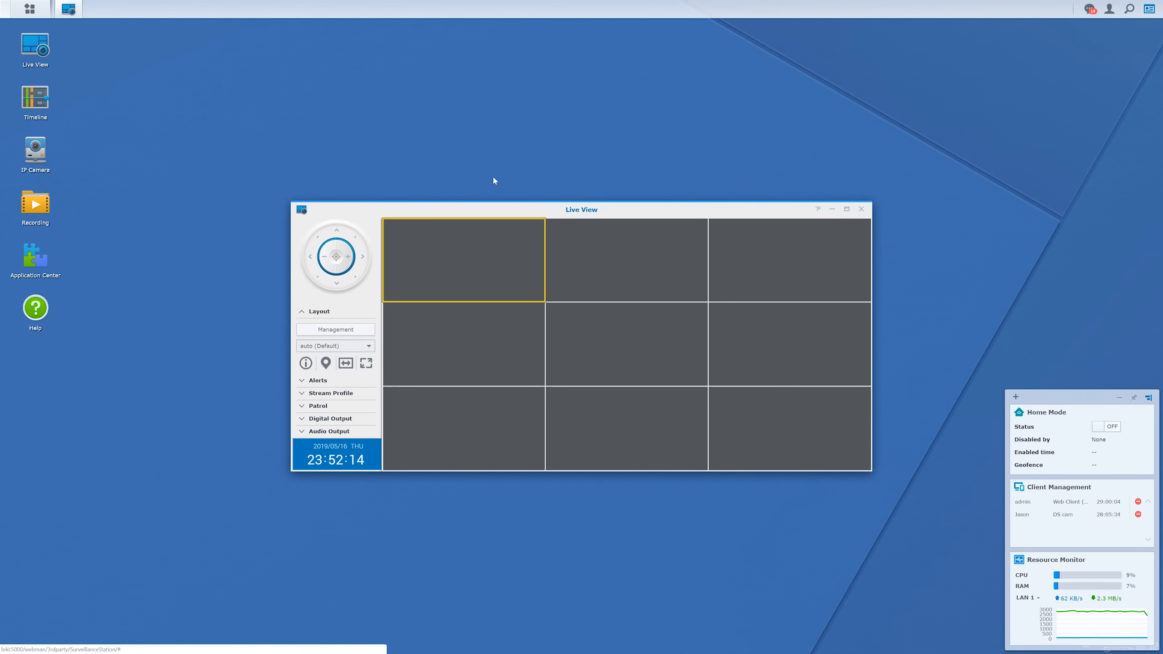
mouse_move(633, 270)
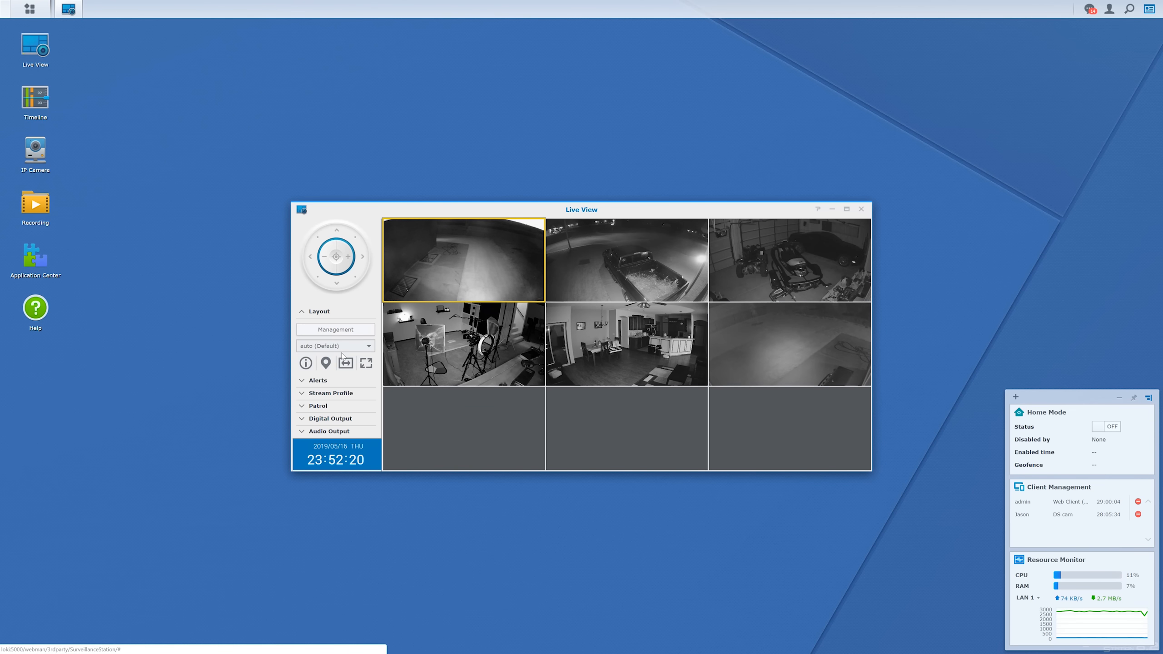
click(335, 345)
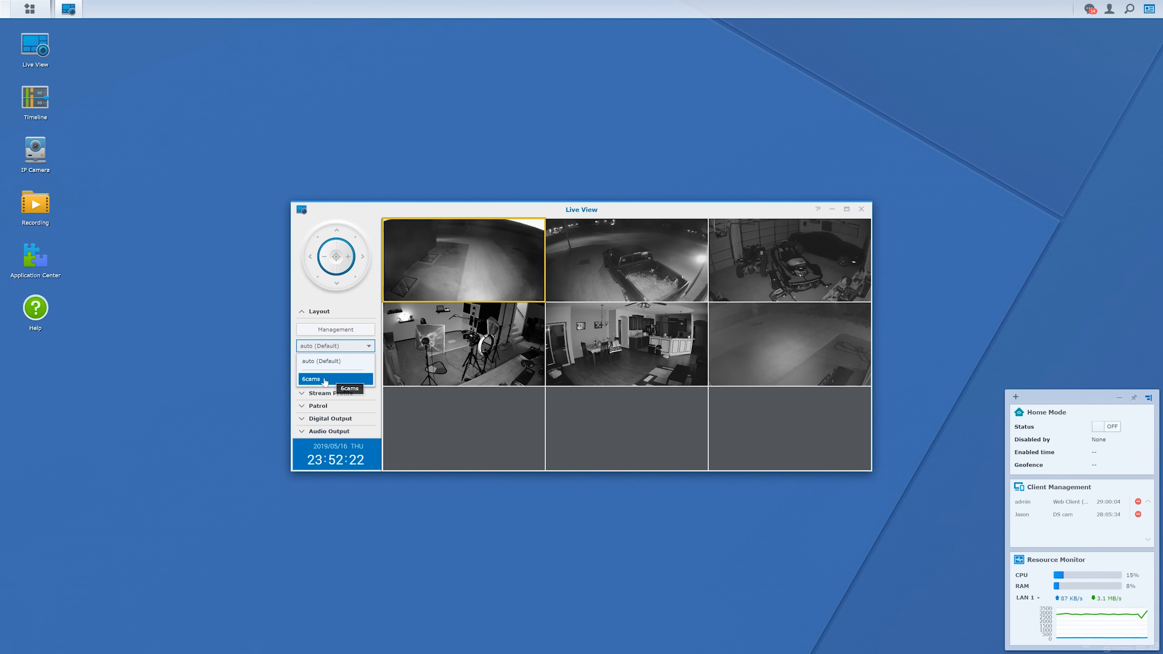
click(310, 378)
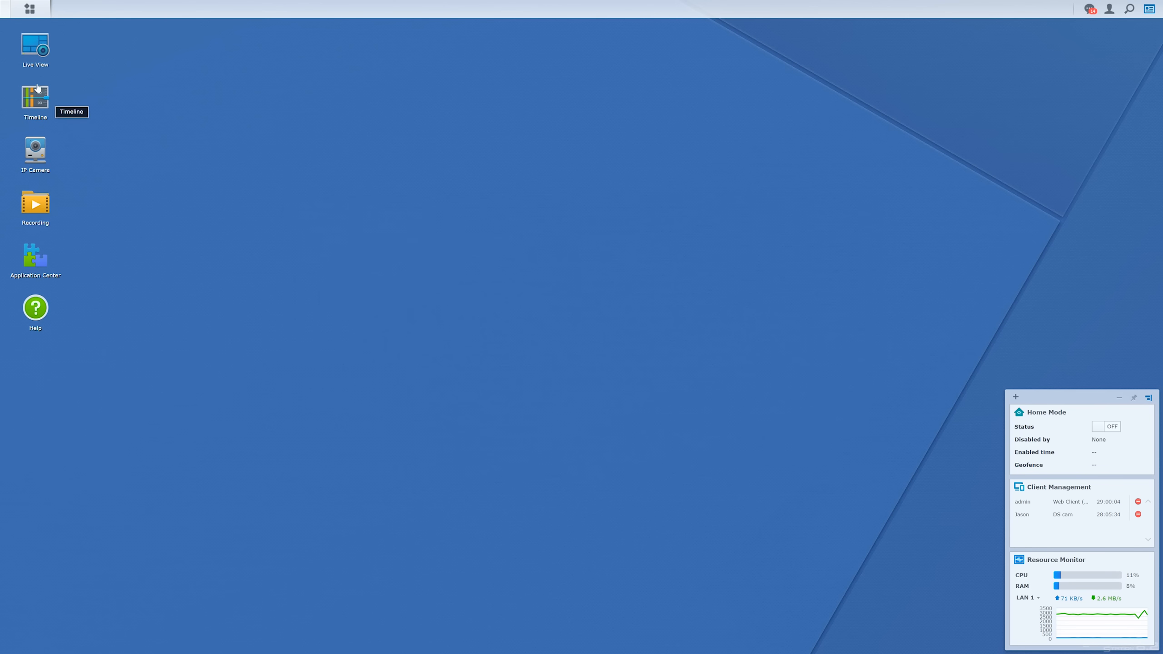
Launch the Timeline of recorded footage from its desktop icon.
double_click(34, 93)
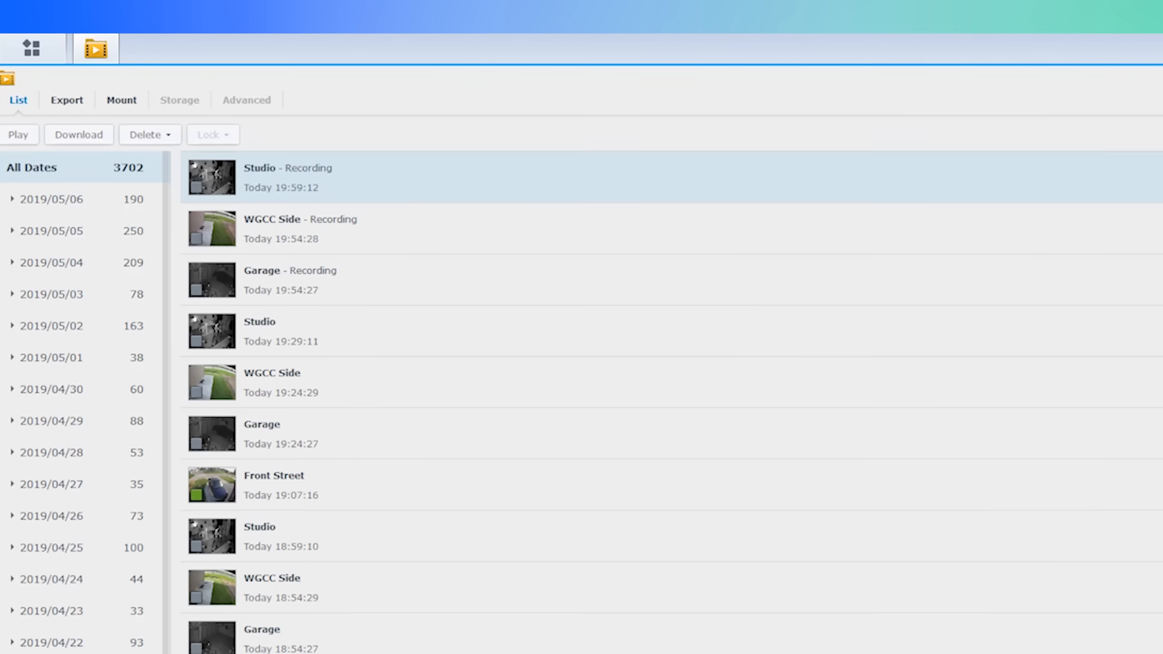
scroll(down, 3)
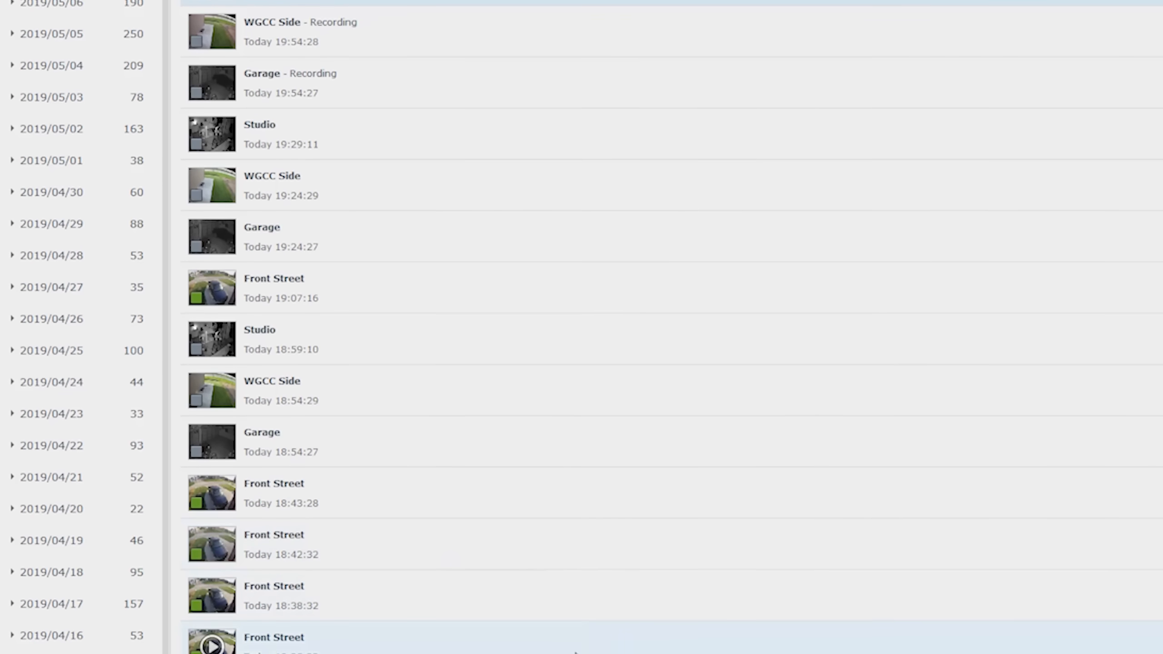
scroll(down, 3)
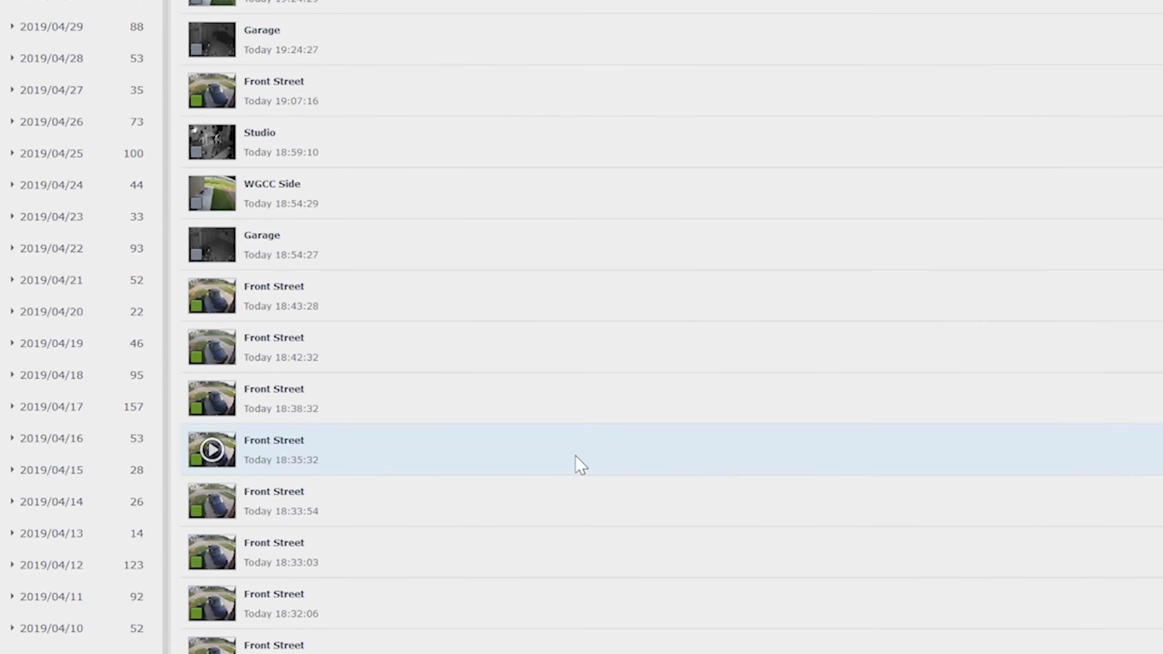
scroll(down, 3)
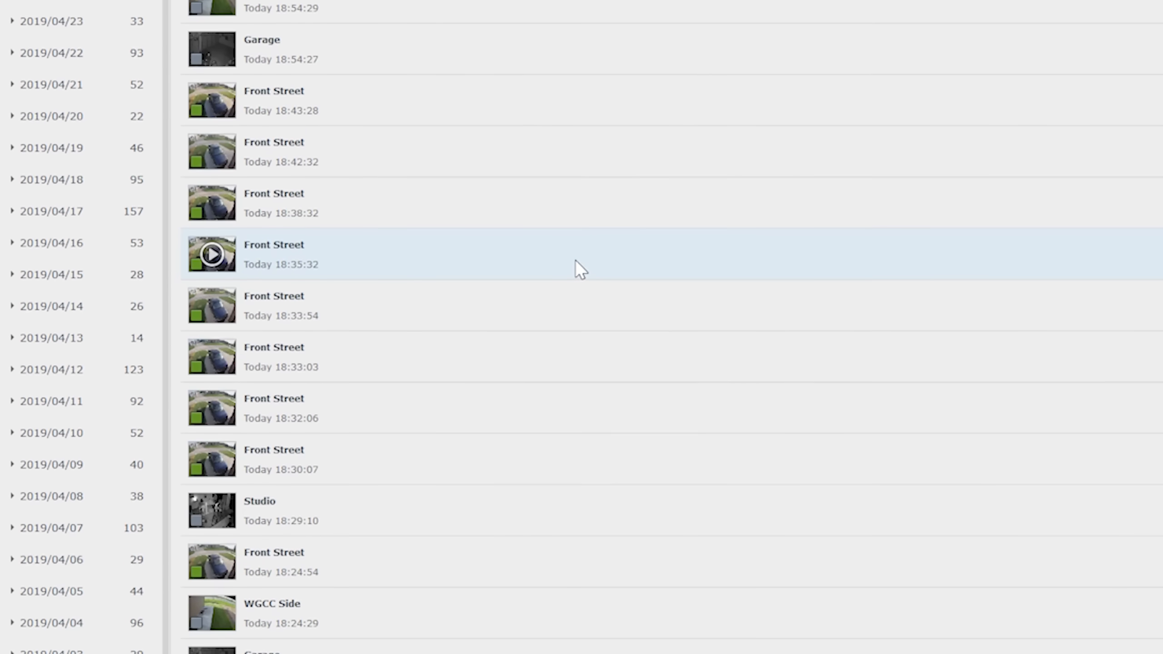
scroll(down, 3)
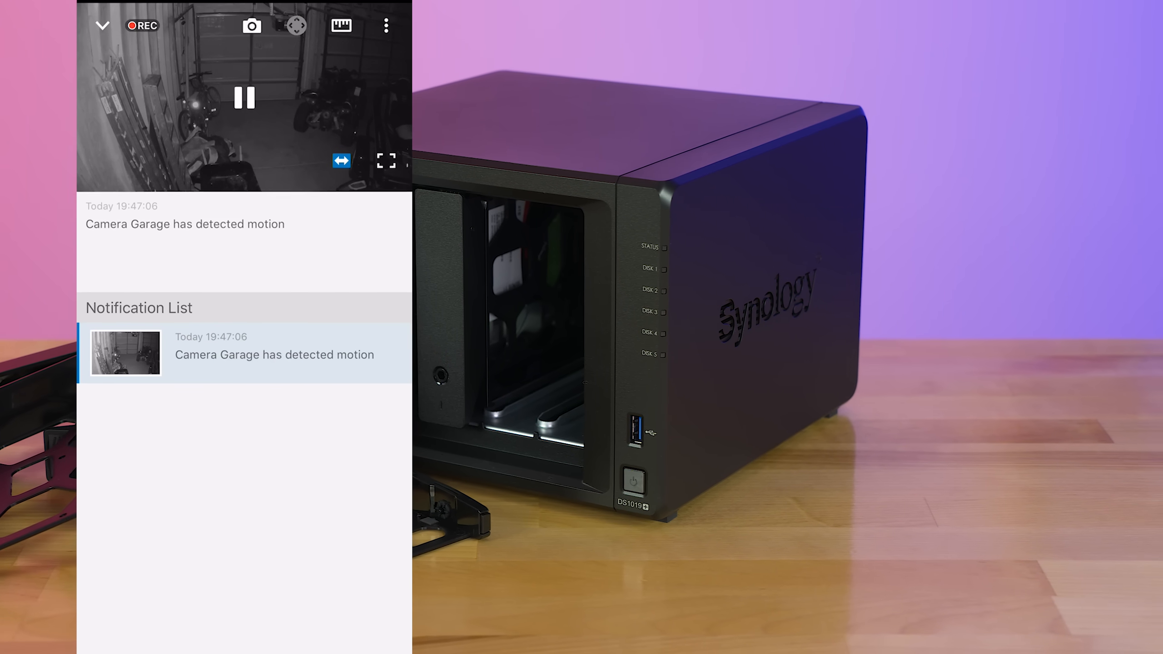
Play the Garage camera's 19:47:06 motion-detection notification clip.
click(295, 27)
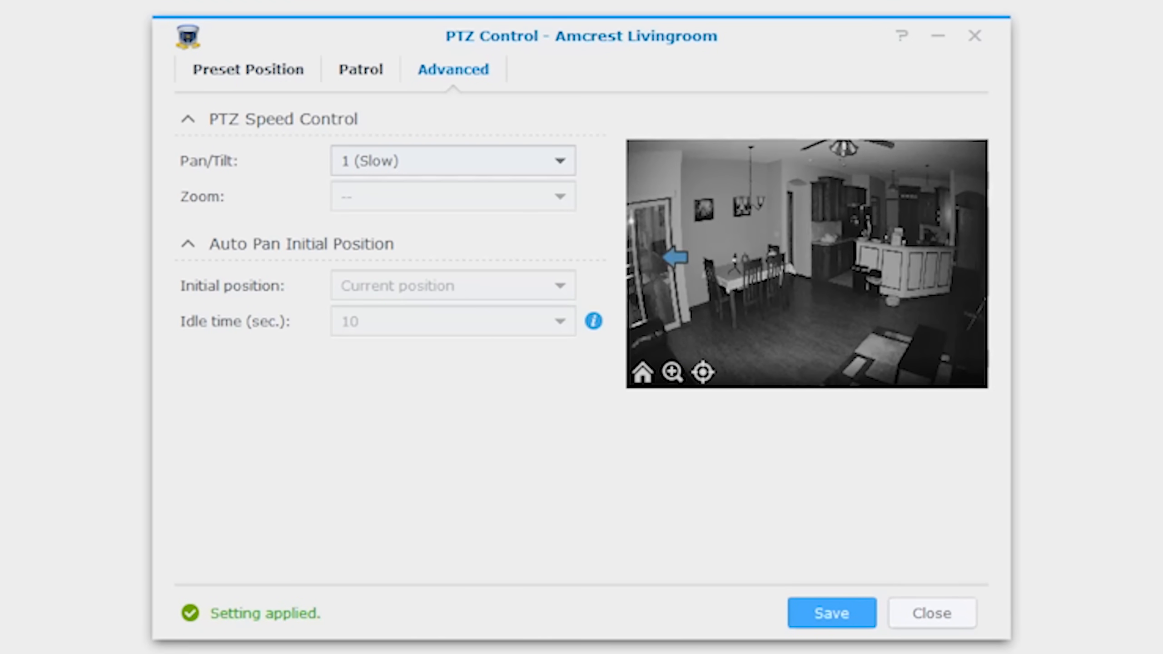
Close PTZ Control after applying pan/tilt speed 1 (Slow) for Amcrest Livingroom.
click(672, 257)
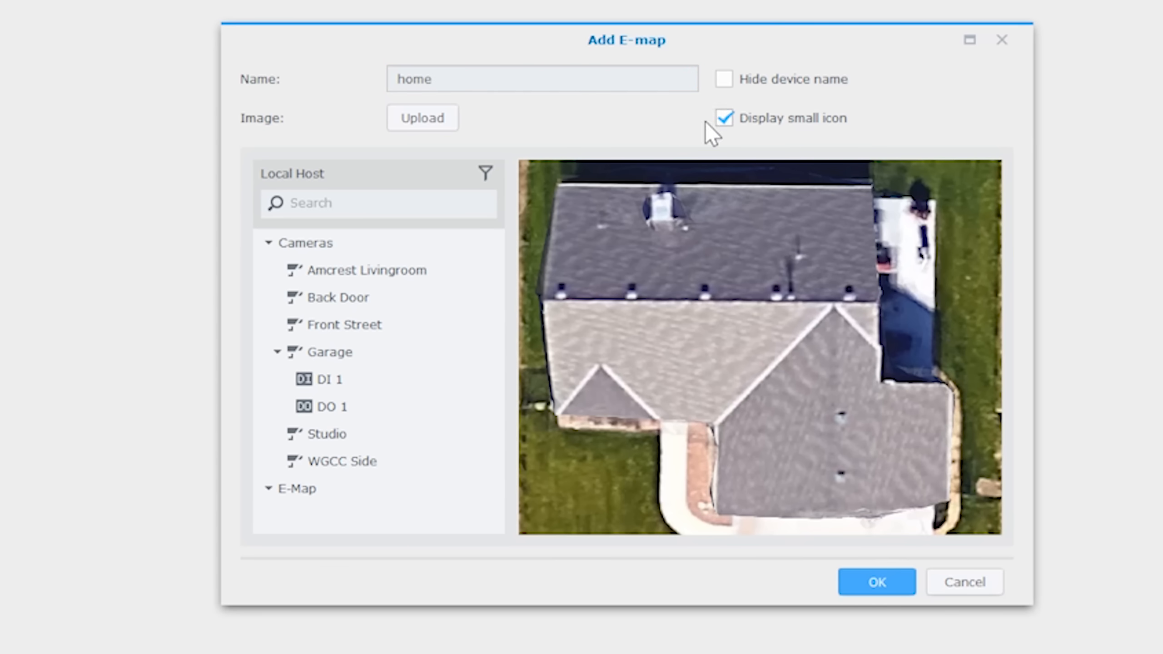
Place Amcrest Livingroom, another camera, Studio and Front Street at their spots on the home e-map.
drag(366, 270, 607, 311)
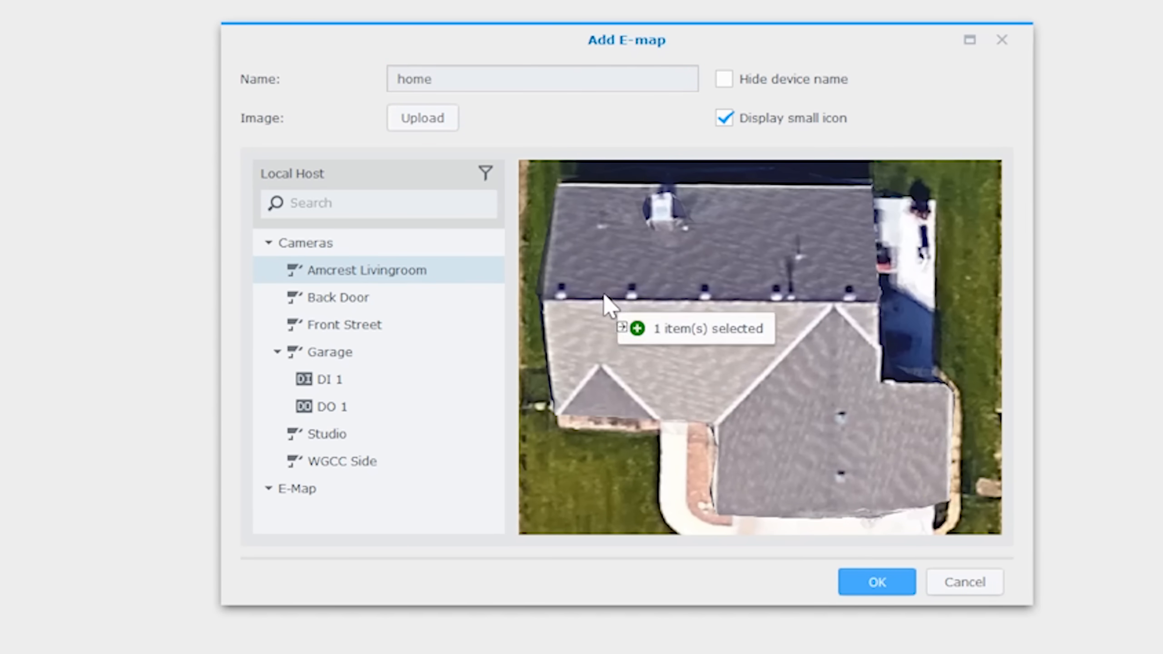
drag(604, 304, 734, 278)
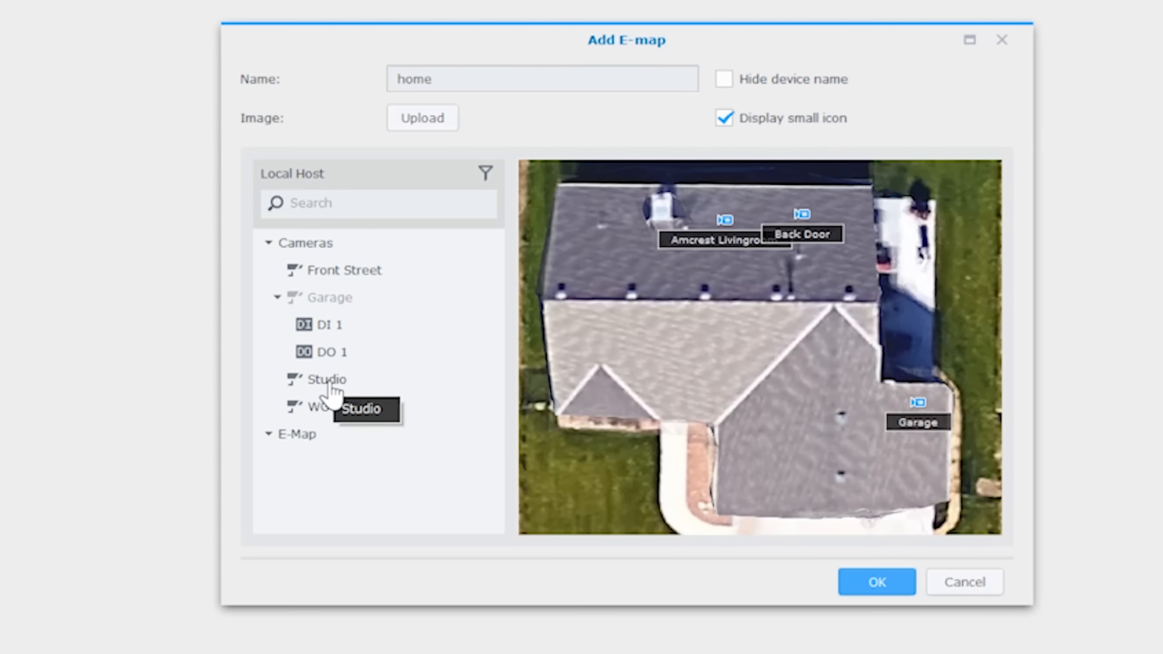
drag(326, 379, 715, 326)
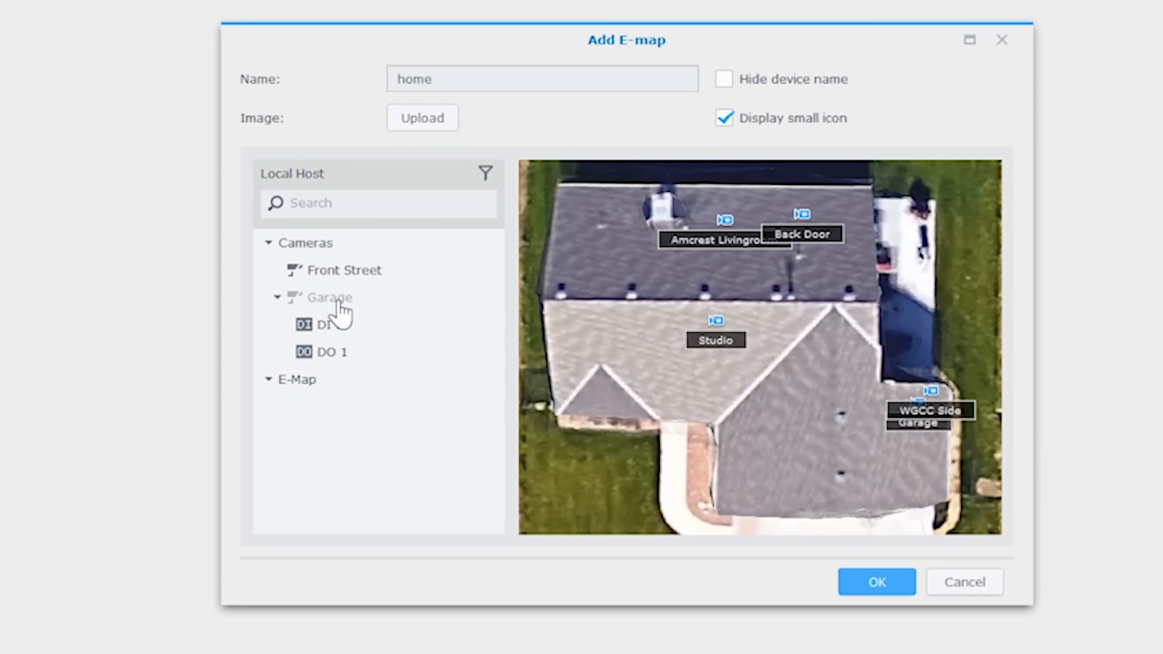
drag(345, 270, 930, 487)
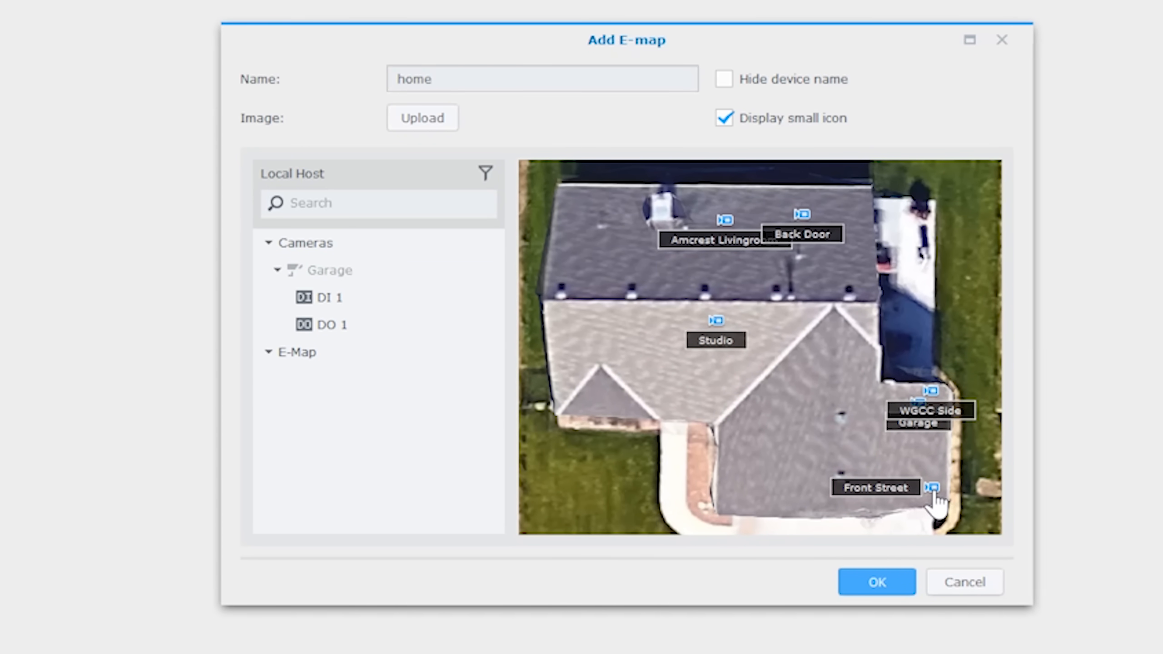